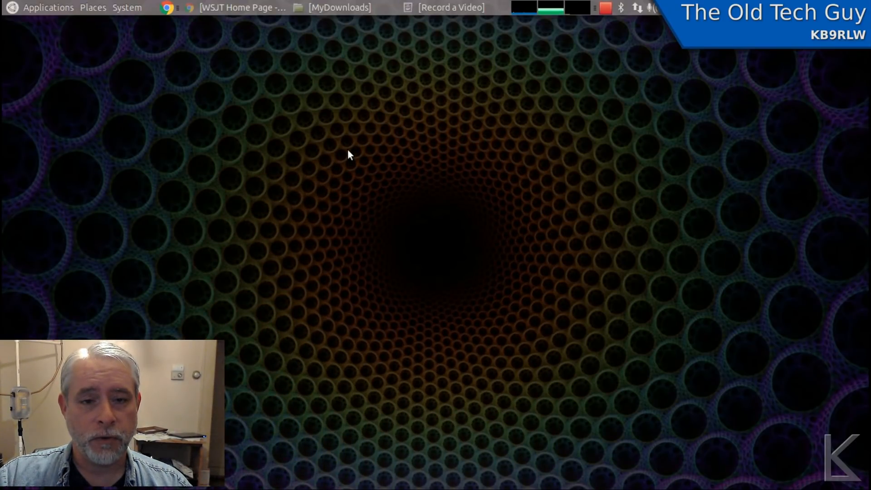
mouse_move(332, 152)
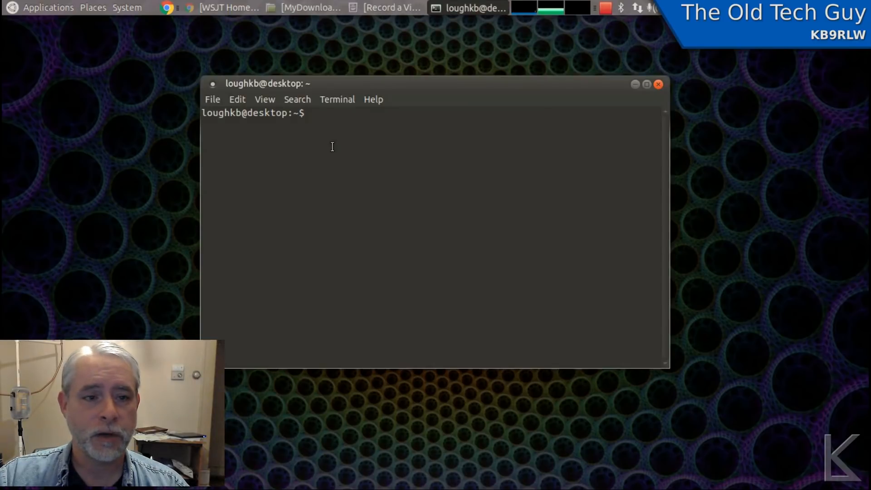
Step: Launch MATE Terminal from the Applications menu, giving a home-directory prompt
left_click(47, 7)
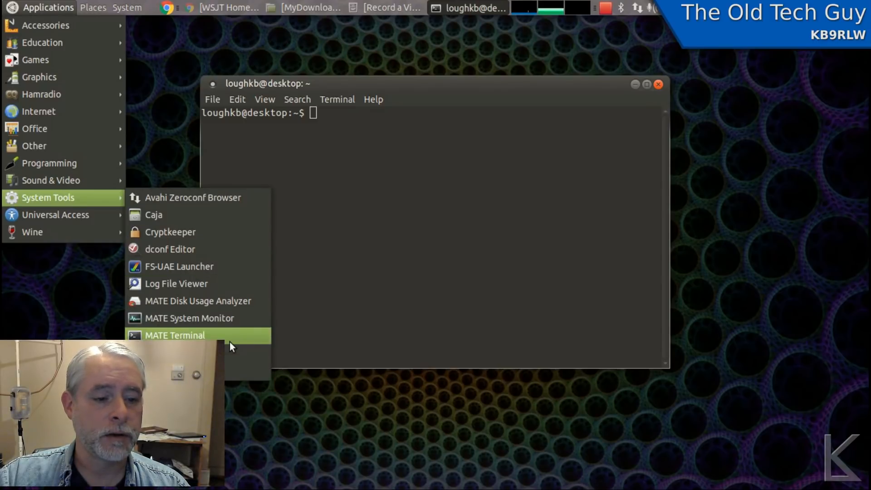
left_click(174, 335)
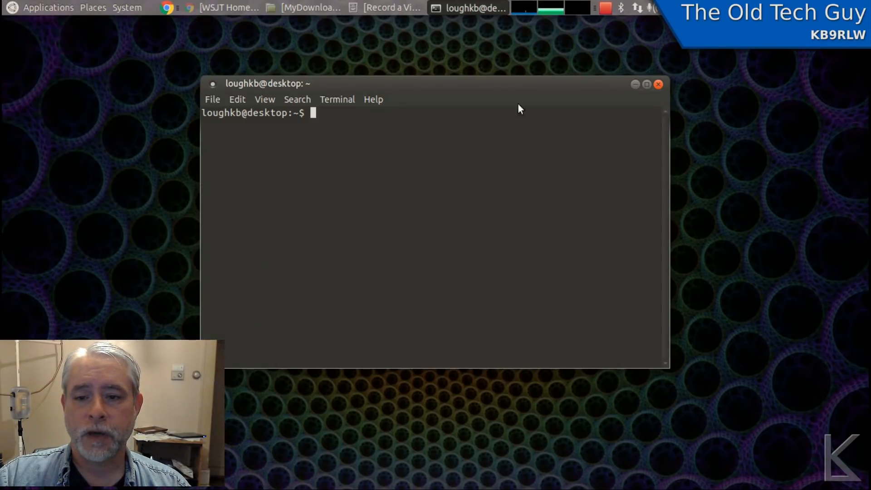
mouse_move(525, 87)
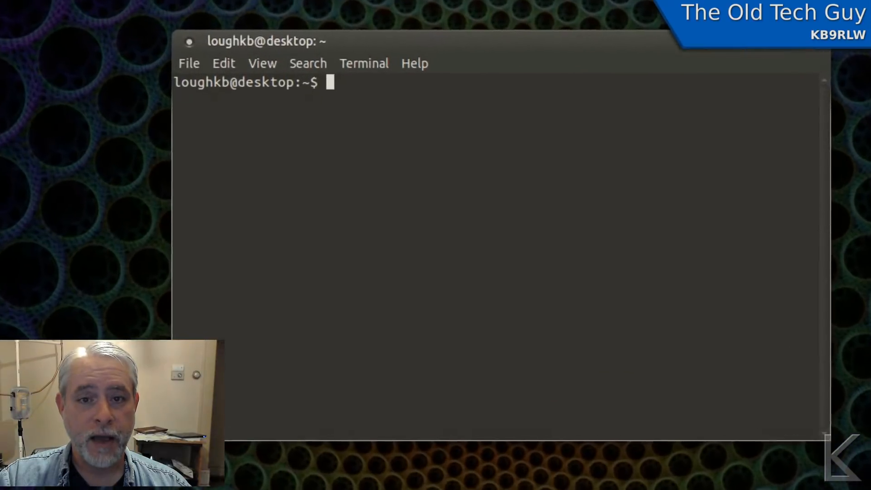
Step: Run 'file /sbin/init', revealing a symbolic link to /lib/systemd/systemd
type("fi")
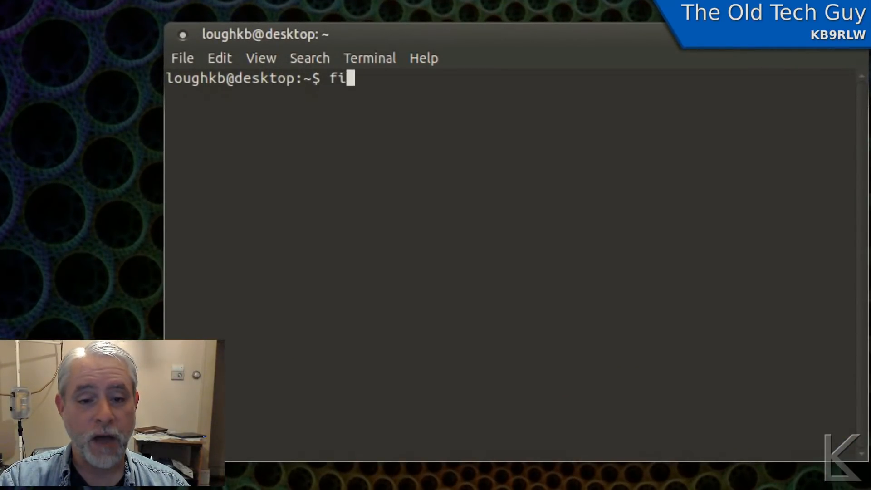
type("le")
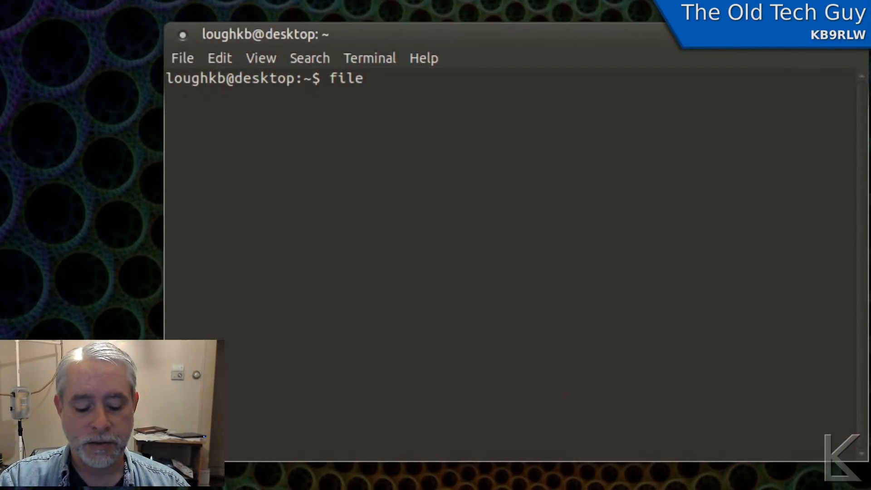
type("/sbin/")
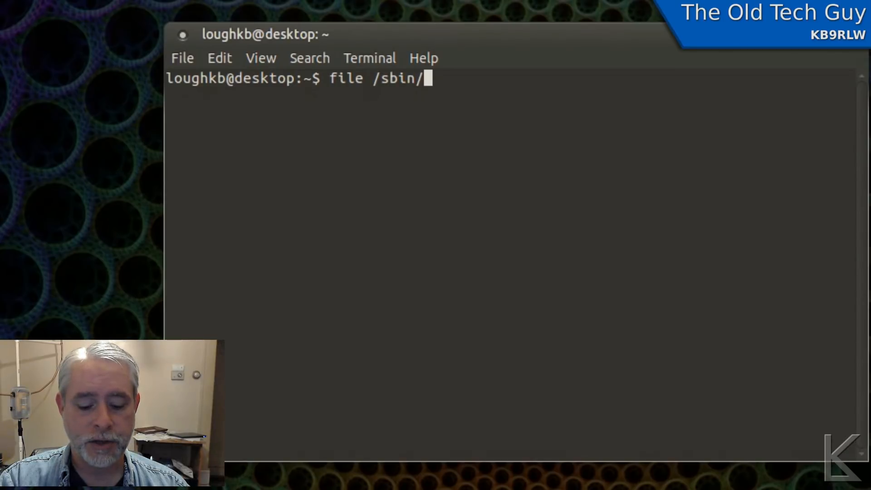
type("init")
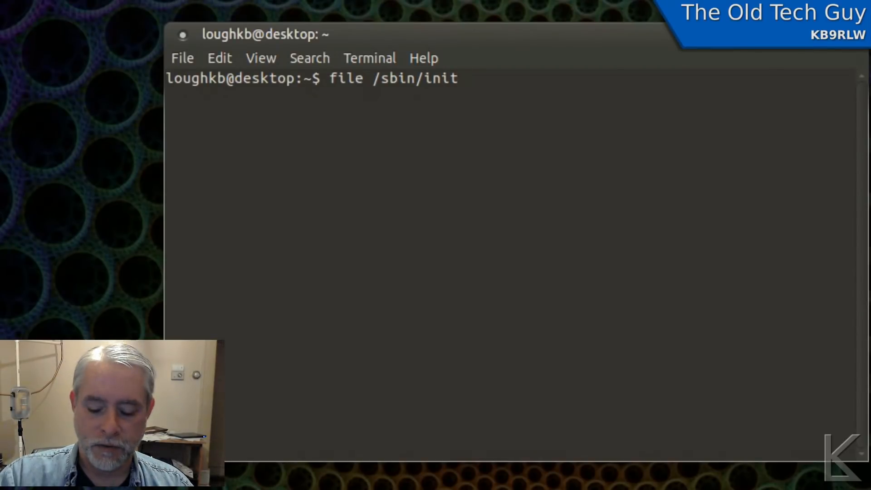
key("Return")
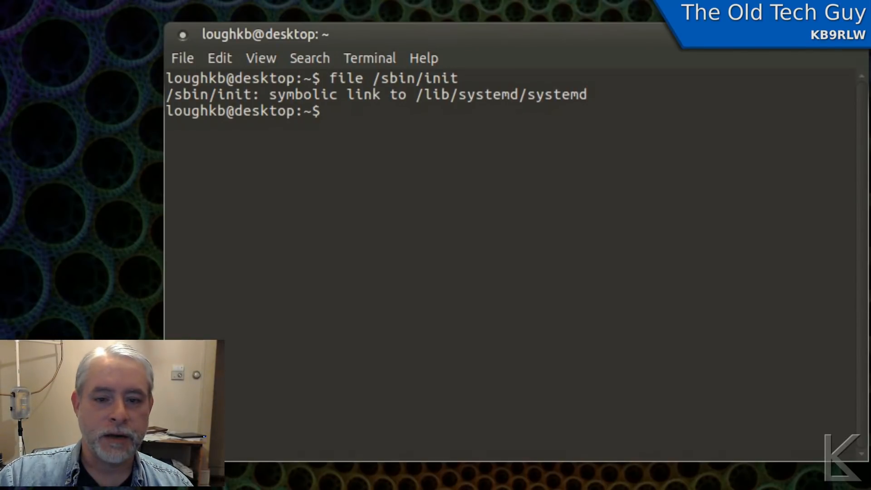
mouse_move(372, 117)
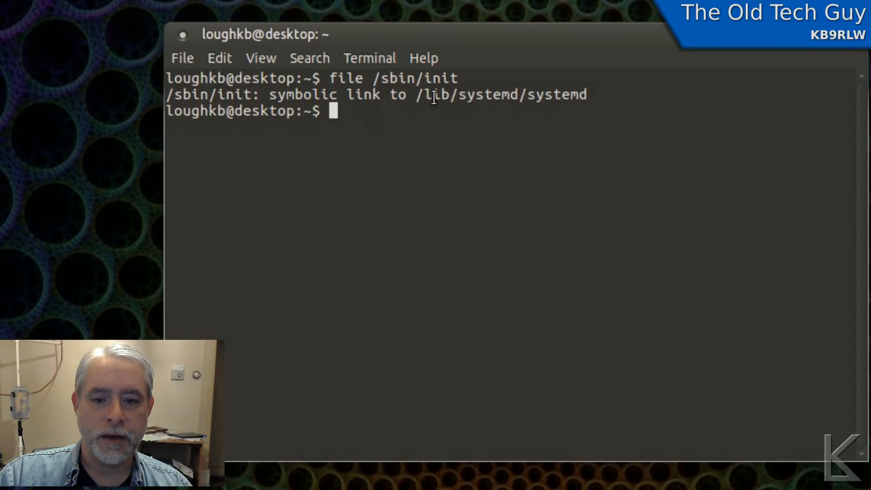
mouse_move(579, 118)
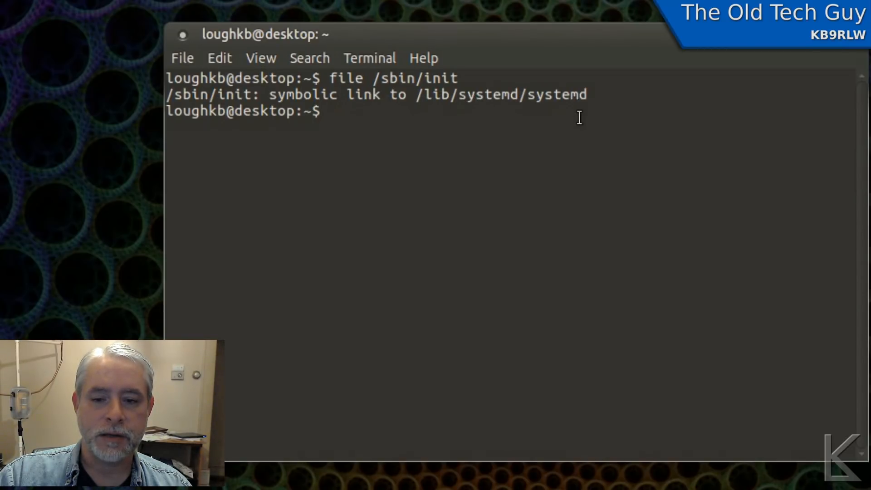
Step: Run 'file /lib/systemd/systemd', showing a 64-bit ELF x86-64 binary
type("fi")
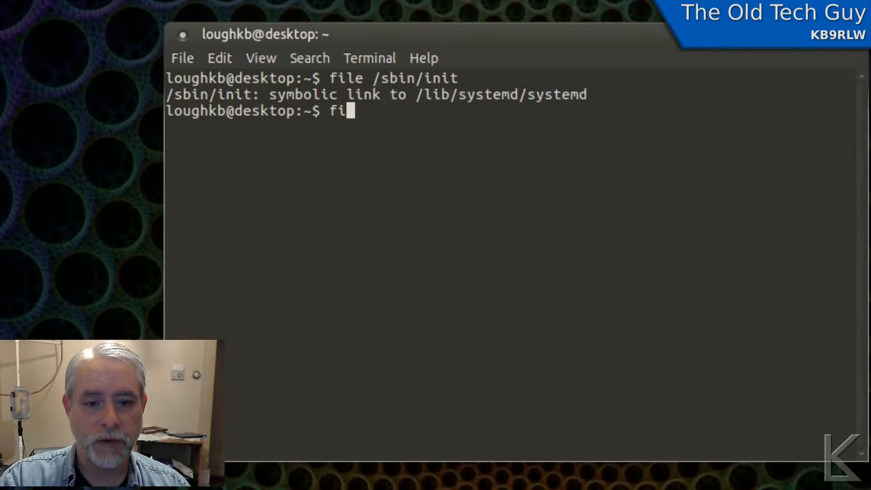
type("le /lib")
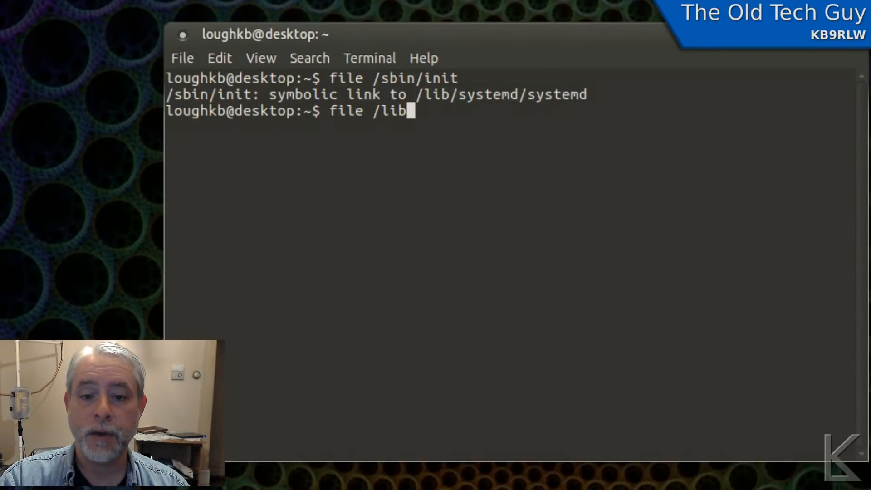
type("/systemd/")
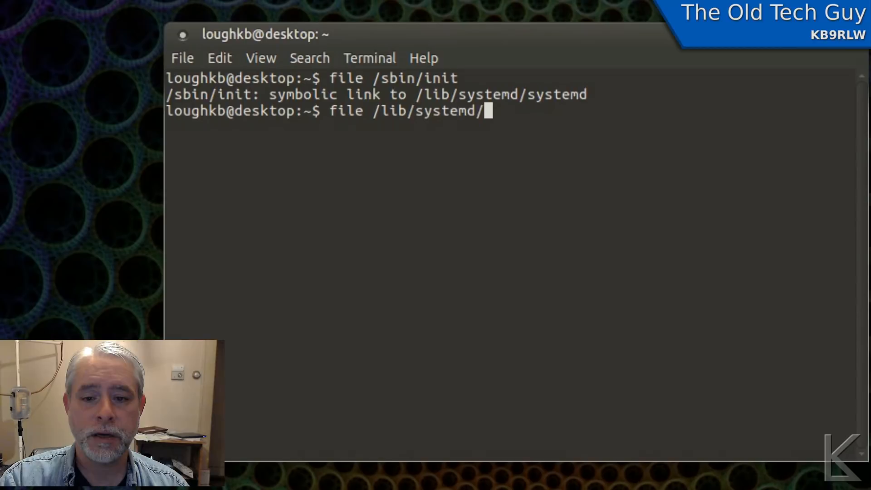
type("systemd")
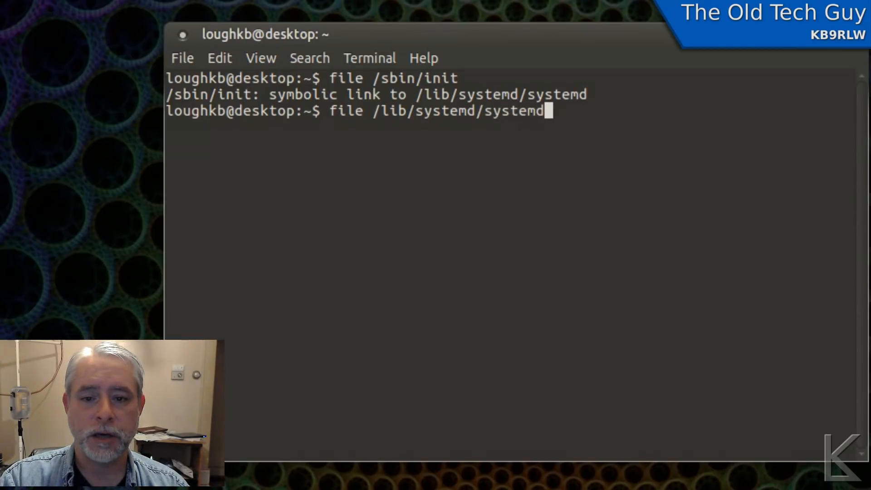
key("Return")
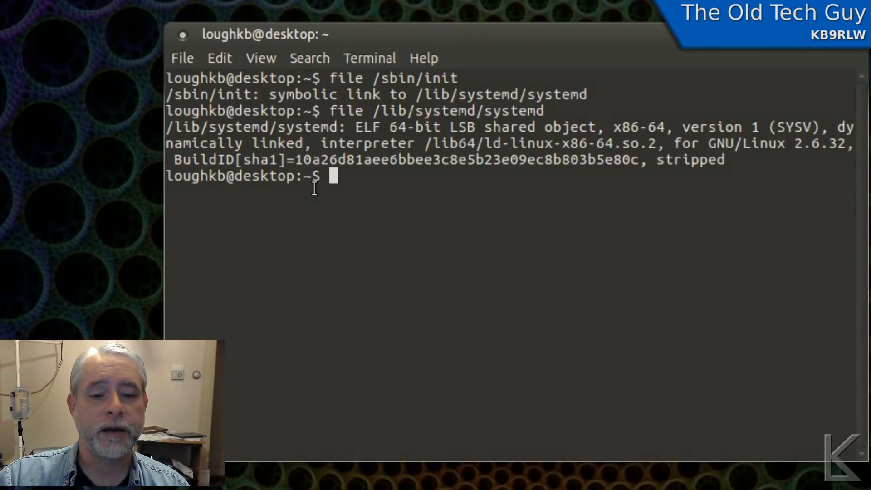
mouse_move(366, 128)
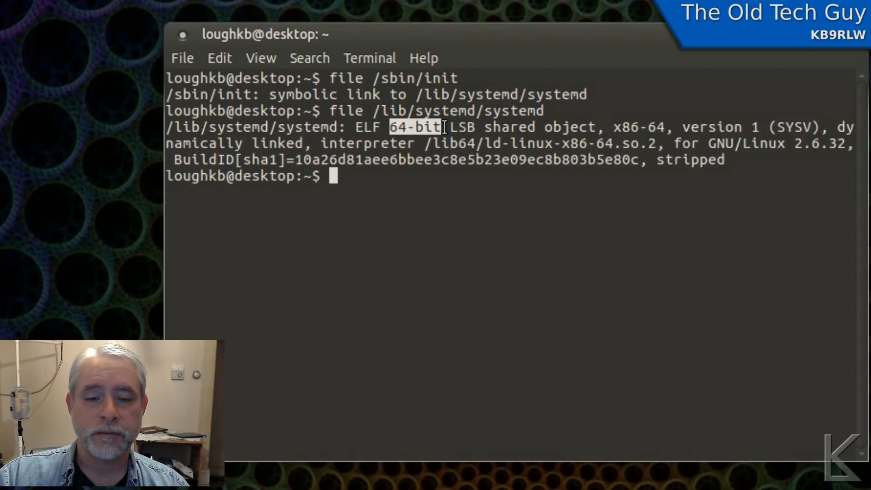
mouse_move(395, 179)
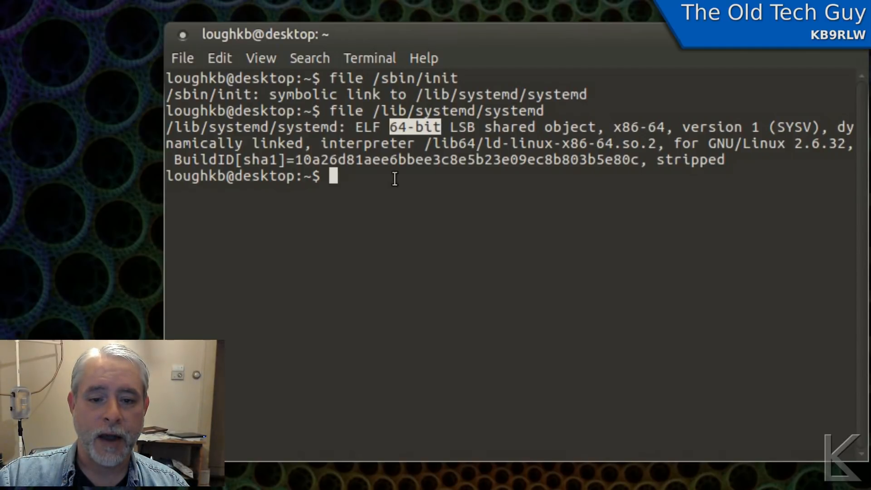
mouse_move(631, 34)
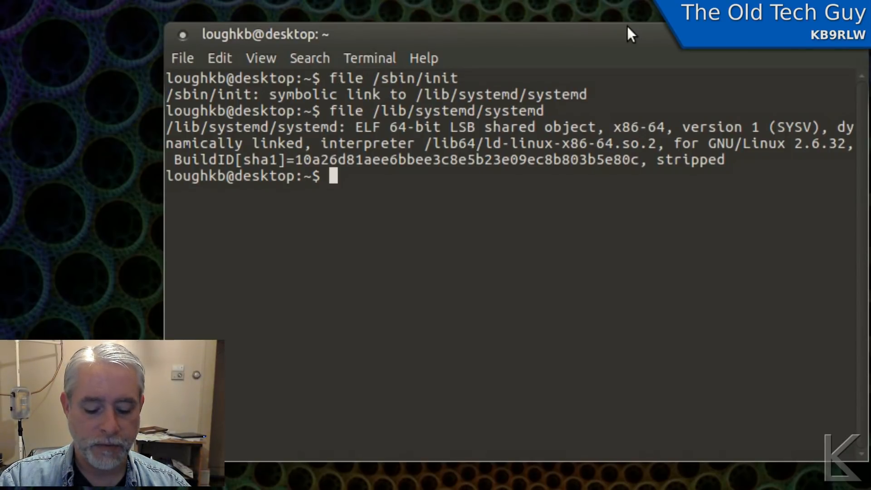
Step: Run 'sudo apt-get install synaptic' and let the installation complete
type("sudo")
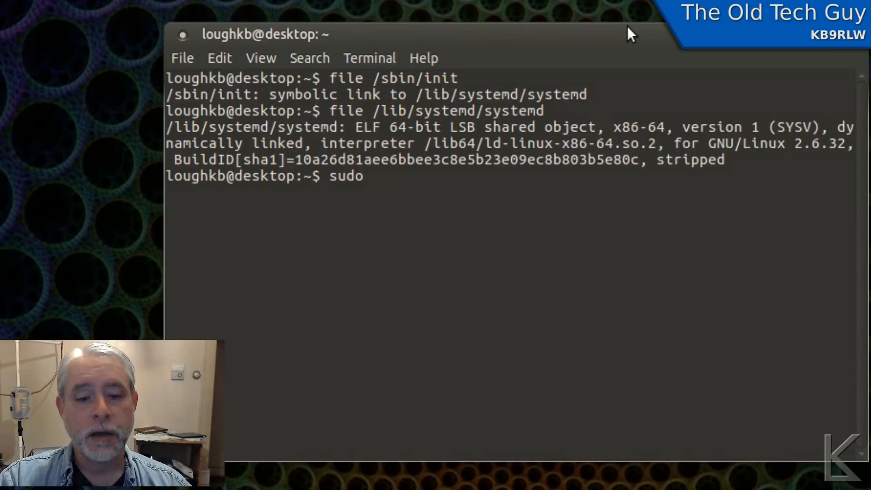
type("apt-g")
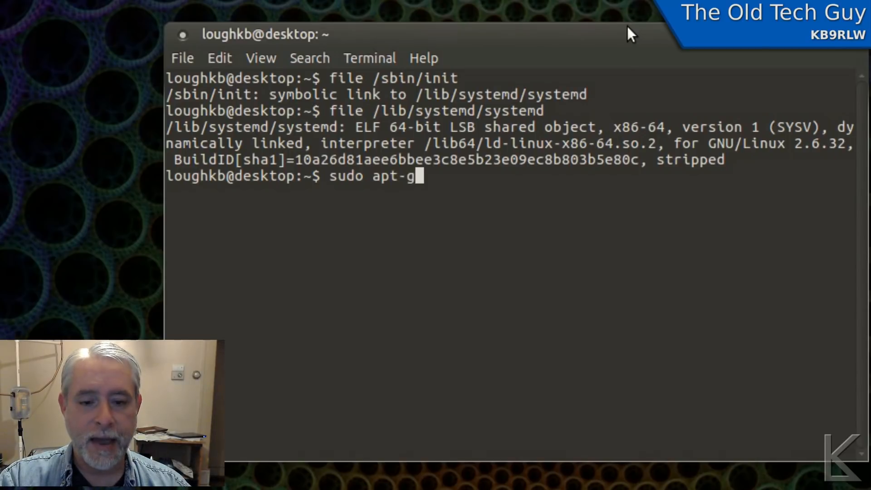
type("et")
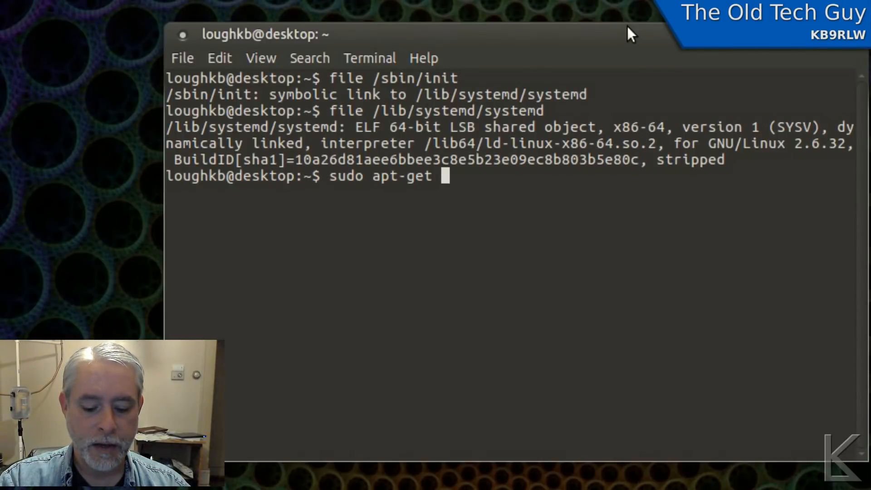
type("install sy")
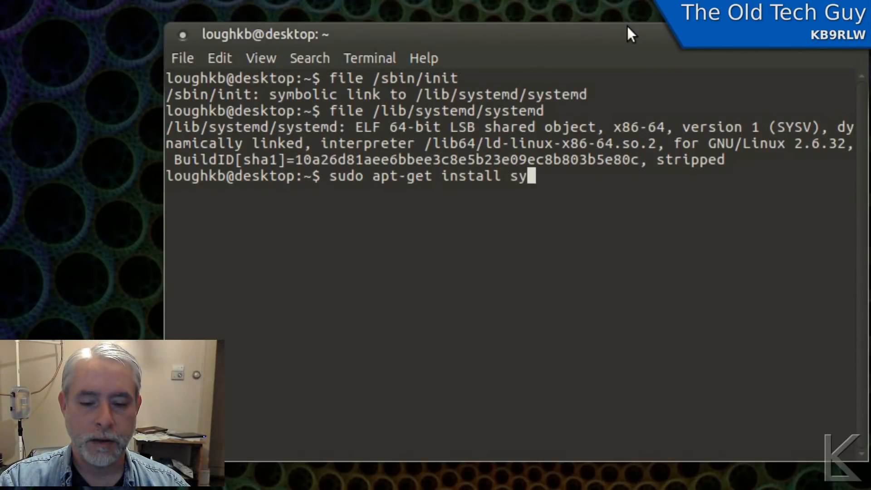
type("naptic")
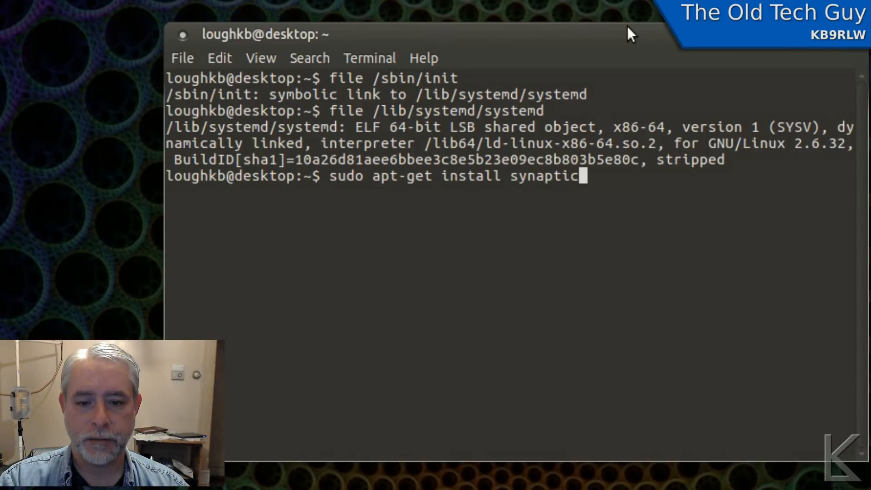
key("Return")
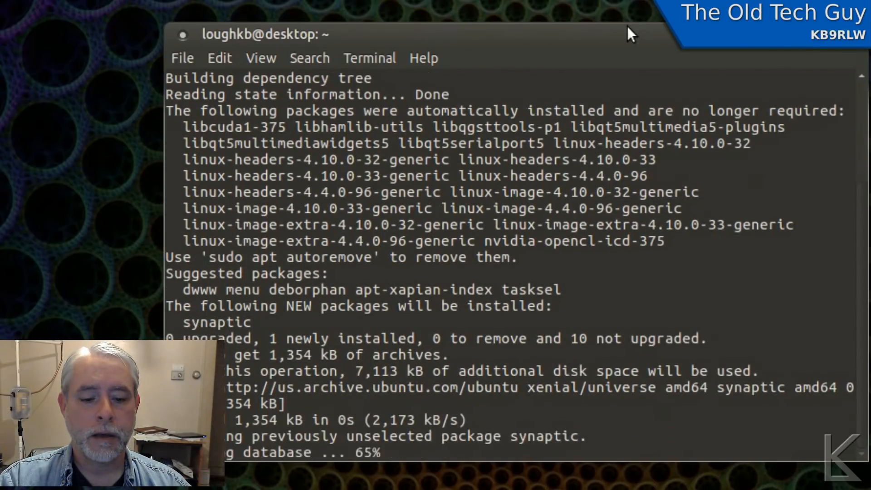
scroll("down", 3)
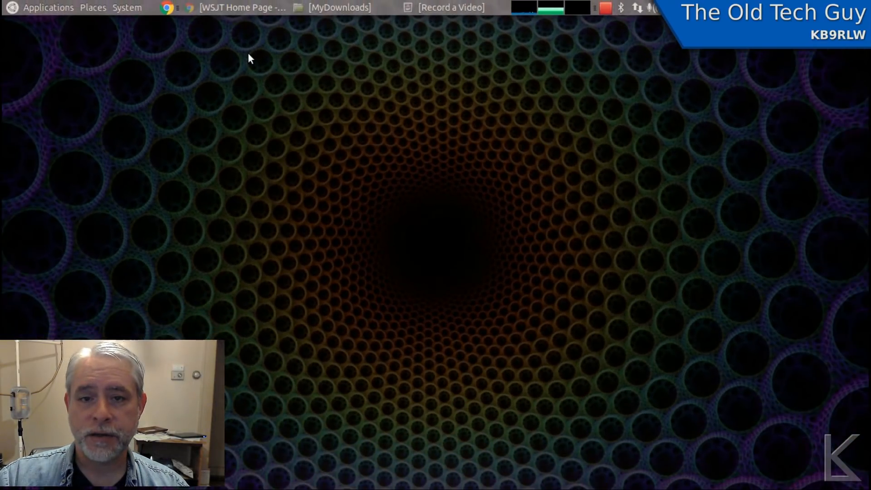
Step: Launch Synaptic Package Manager from System > Administration, prompting for authentication
left_click(127, 8)
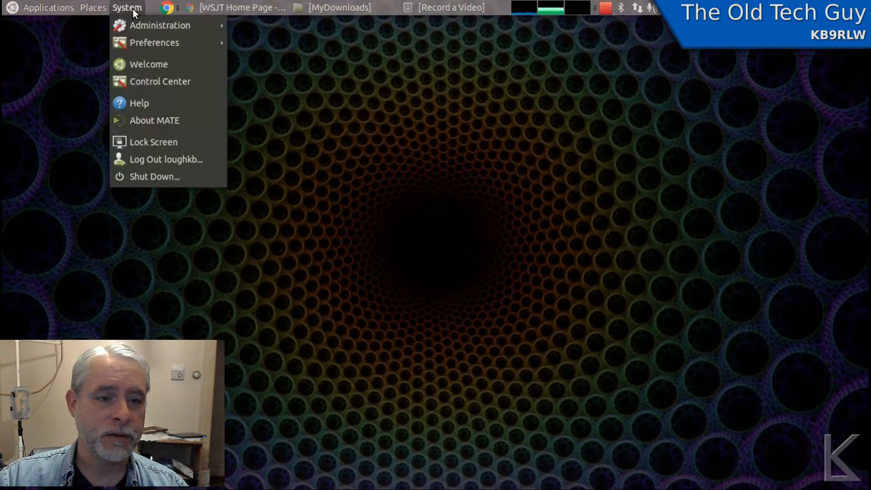
mouse_move(160, 25)
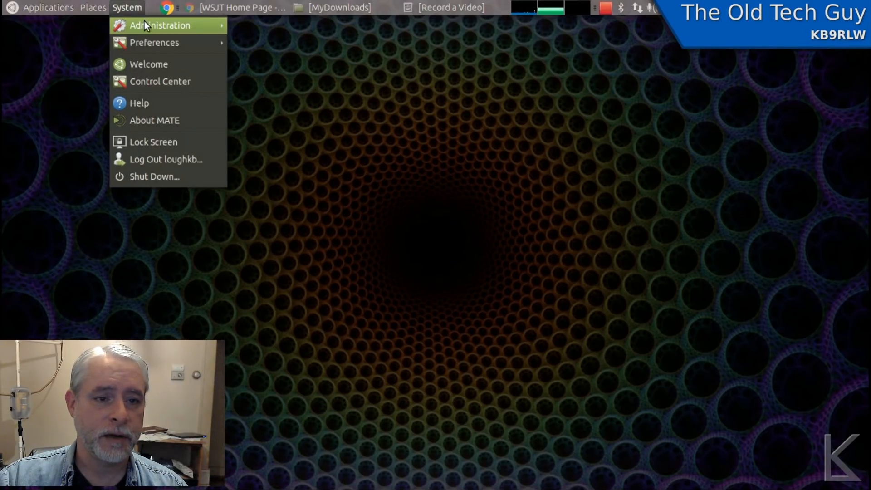
mouse_move(158, 25)
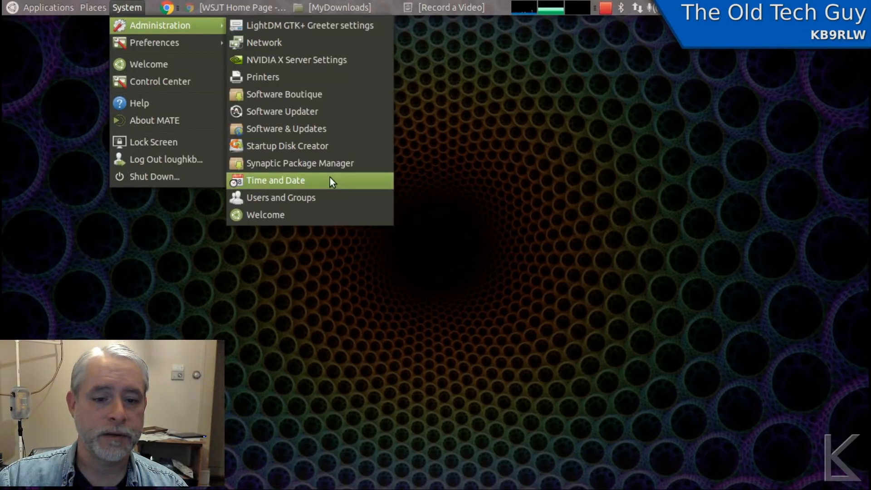
mouse_move(314, 163)
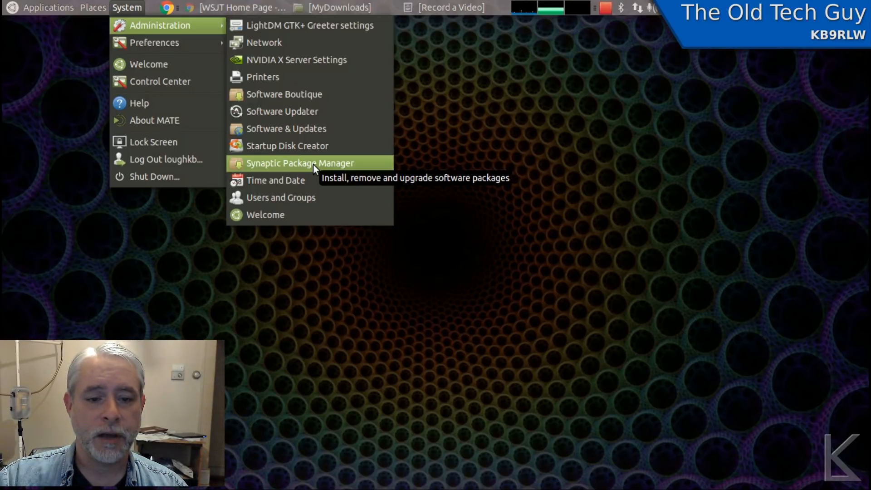
left_click(300, 162)
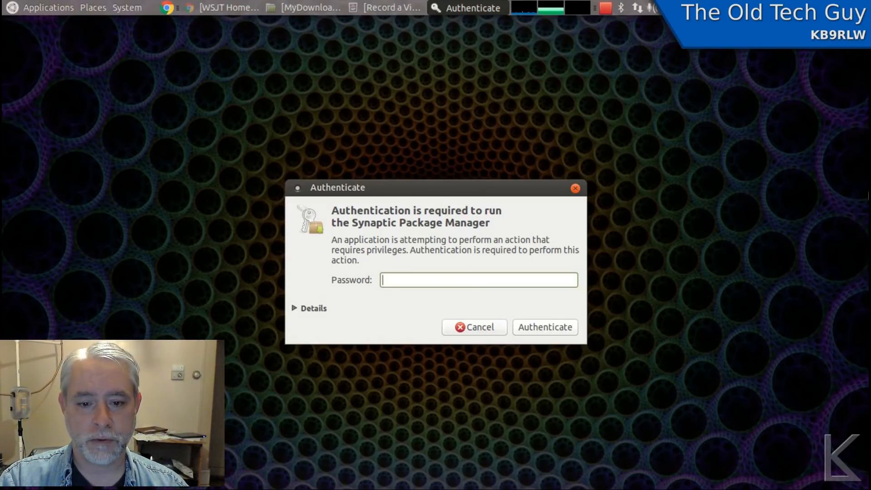
Step: Enter the administrator password and authenticate so Synaptic opens as superuser
type("•")
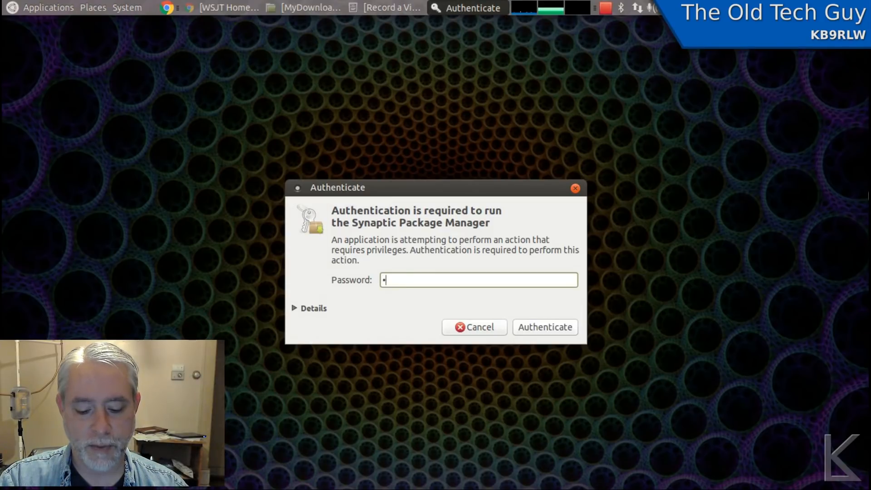
left_click(544, 327)
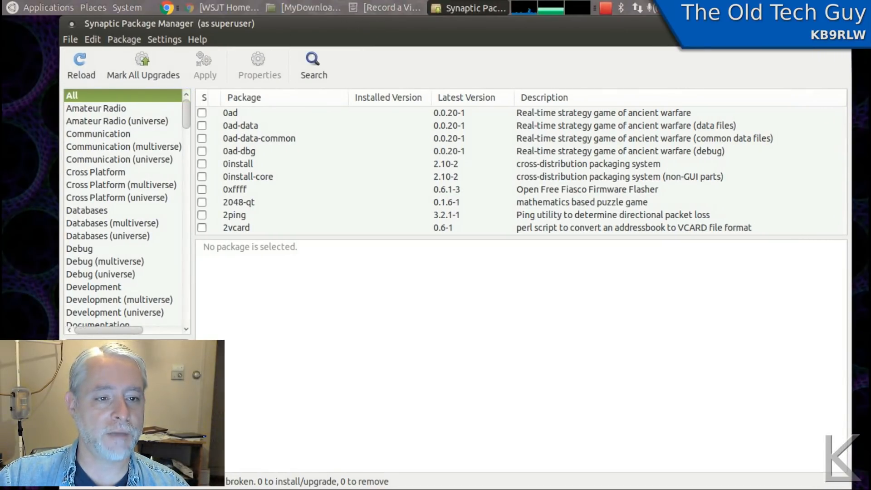
mouse_move(76, 266)
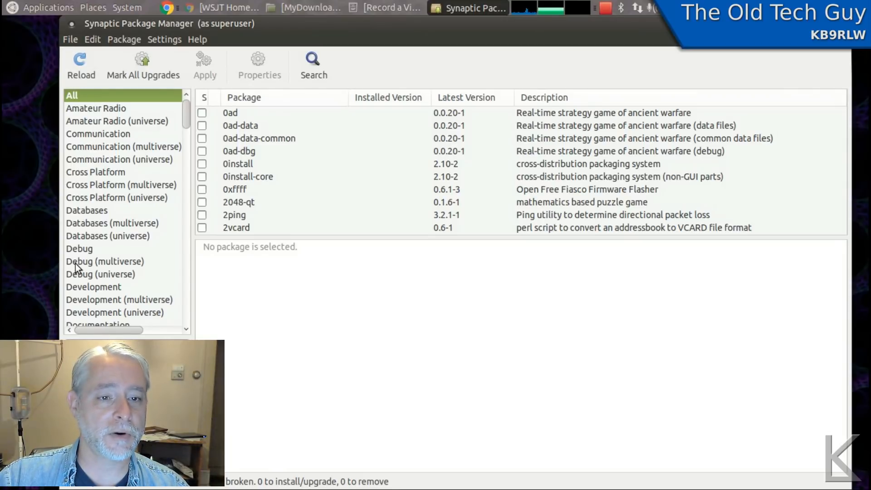
mouse_move(313, 61)
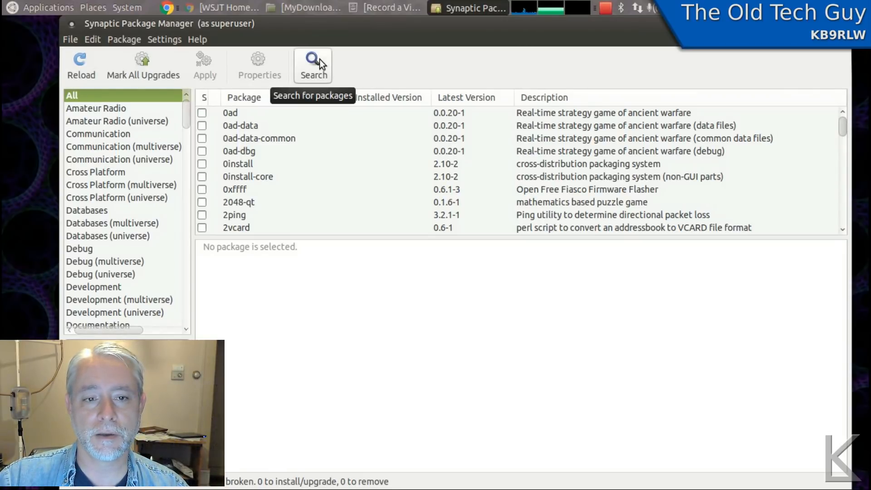
mouse_move(702, 139)
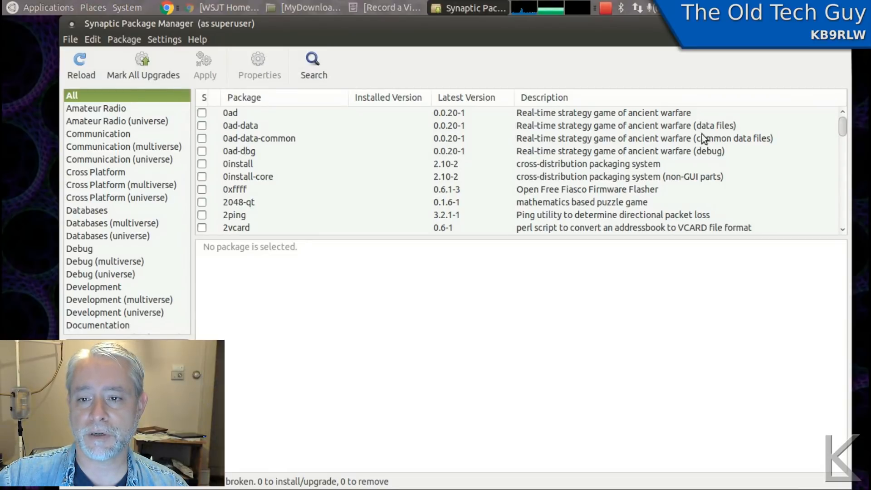
left_click(247, 176)
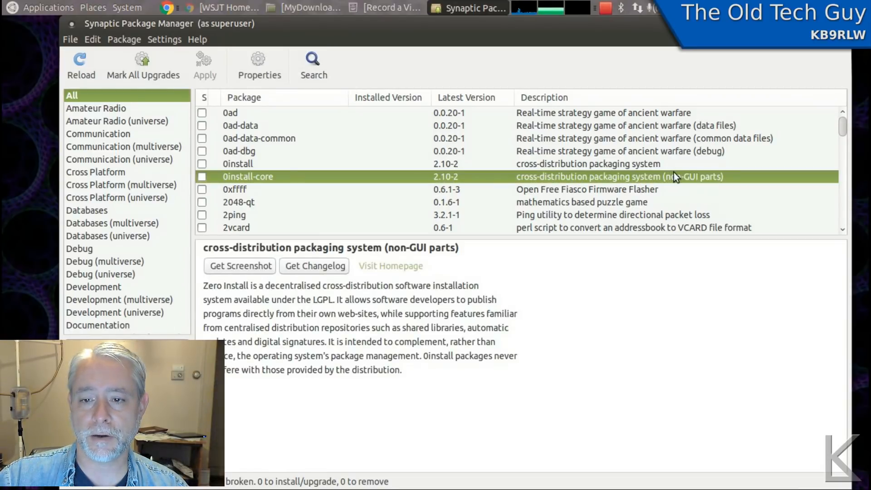
mouse_move(611, 126)
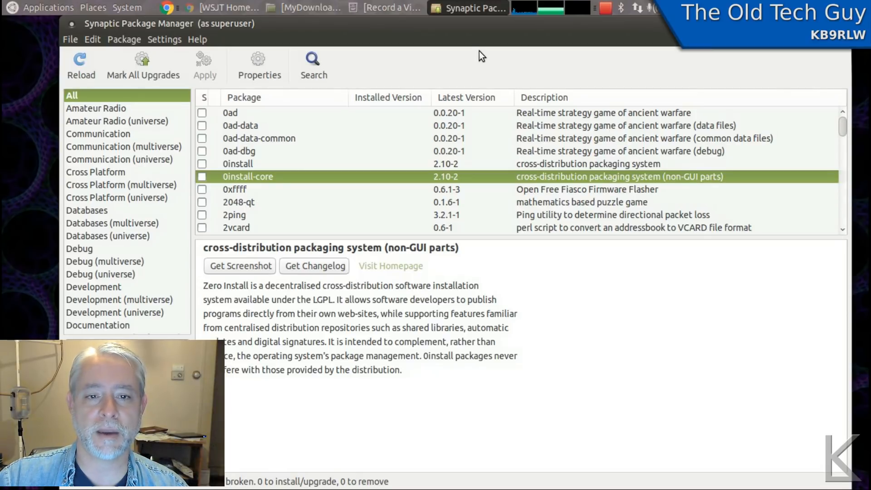
mouse_move(313, 60)
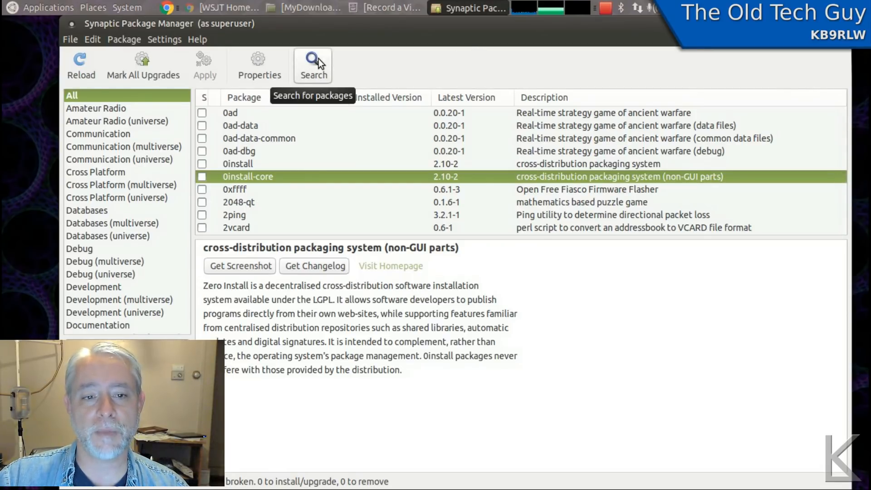
Step: Bring up Synaptic's Find dialog from the toolbar Search button
left_click(313, 64)
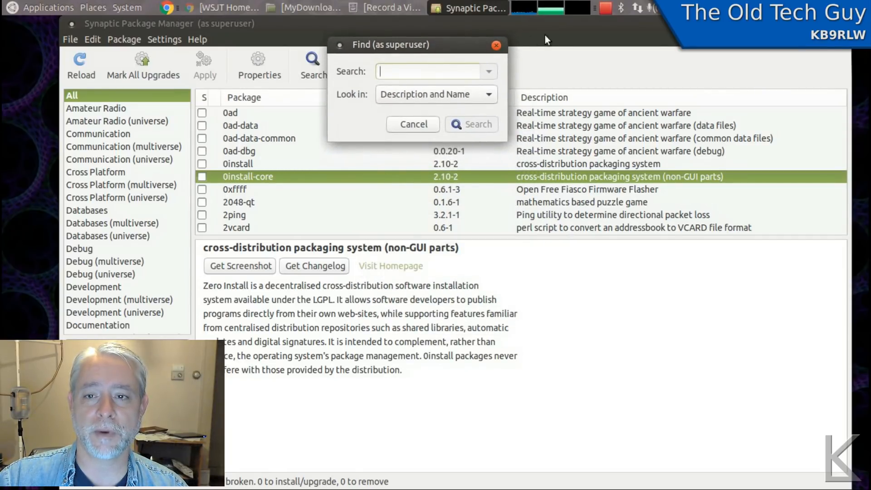
mouse_move(564, 35)
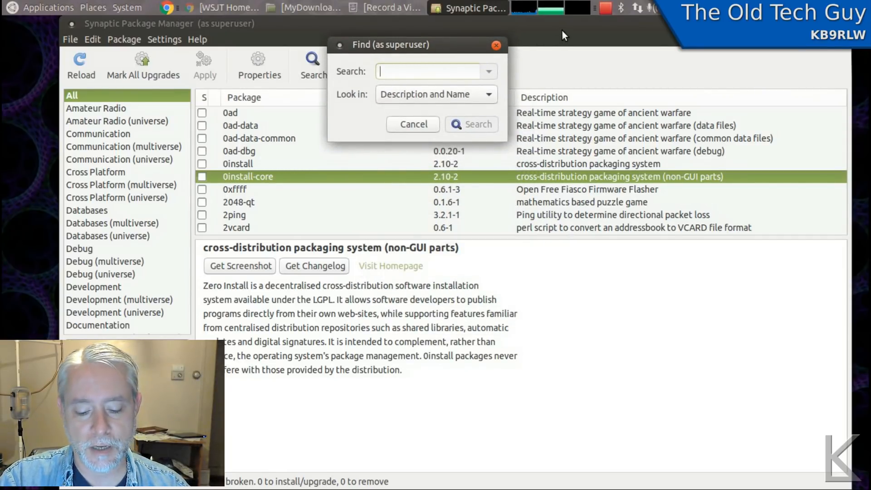
Step: Search for 'gdebi' and mark the gdebi package for installation
type("gde")
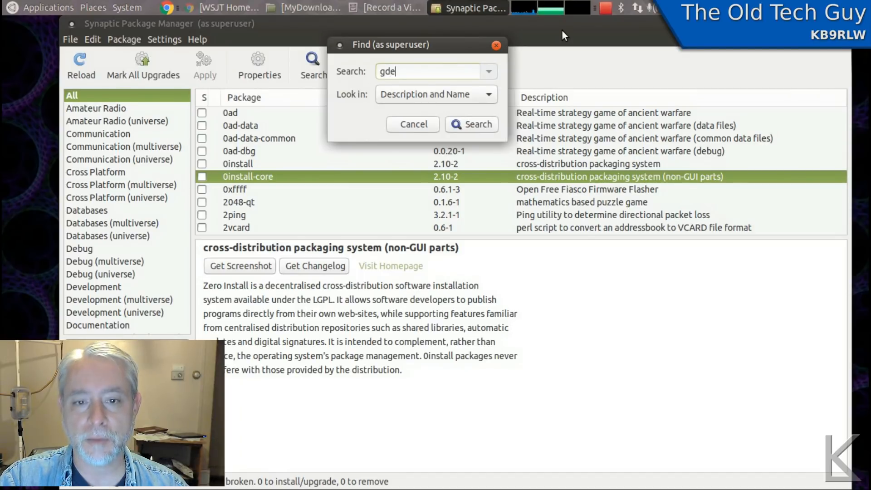
type("bi")
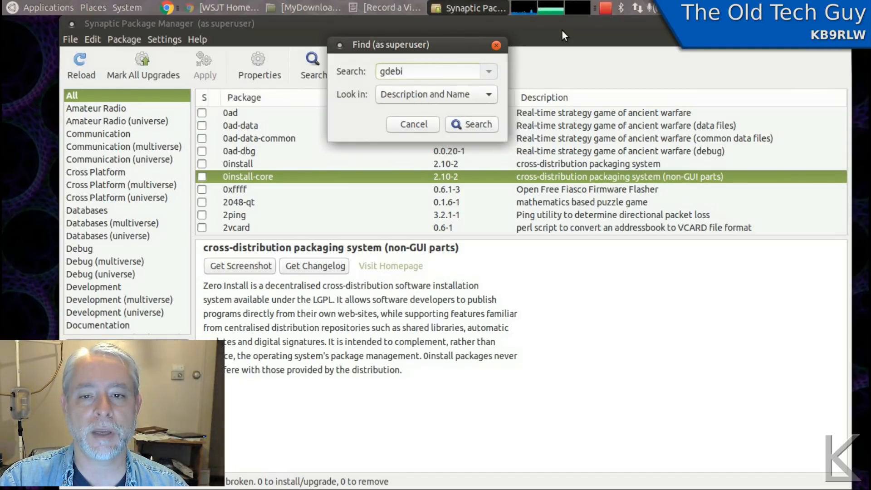
left_click(471, 124)
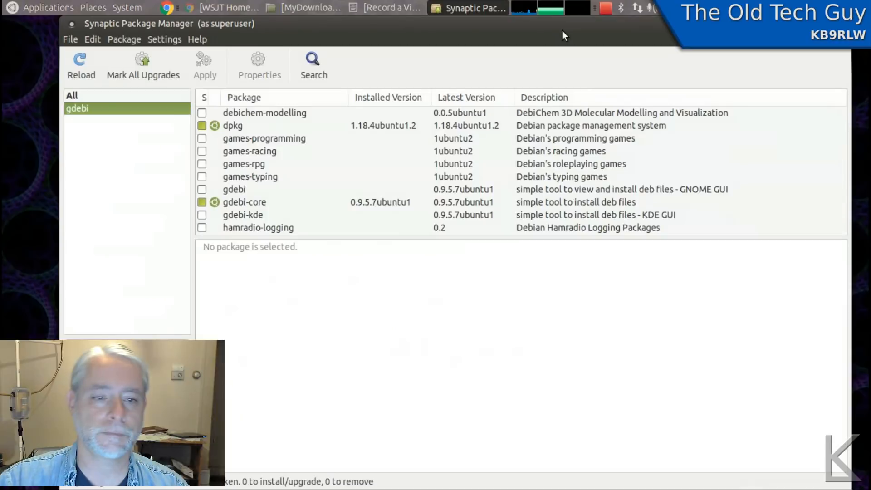
mouse_move(342, 182)
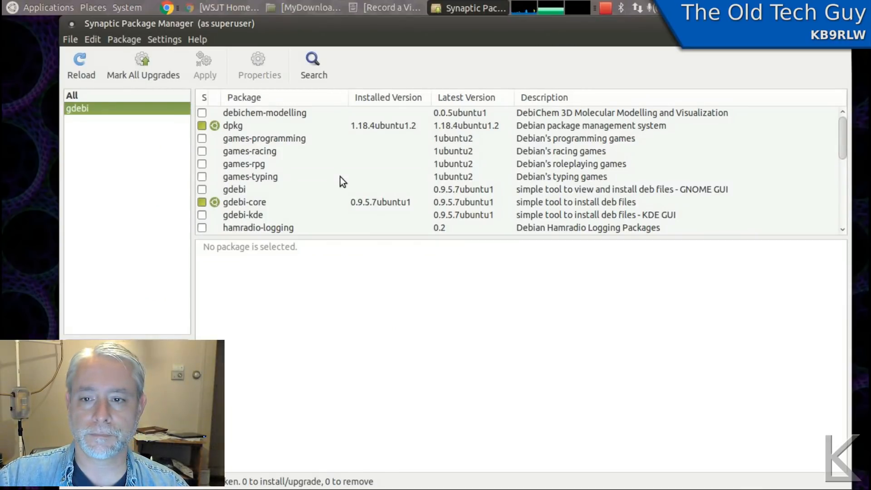
mouse_move(233, 201)
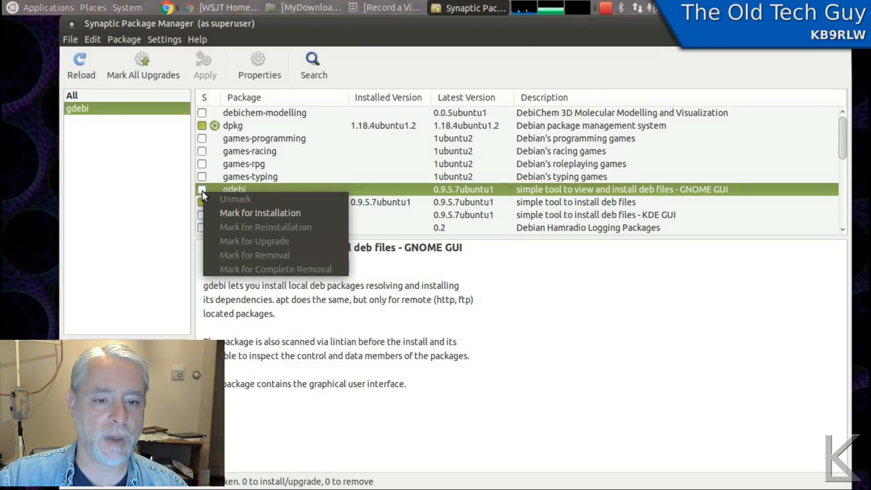
left_click(260, 212)
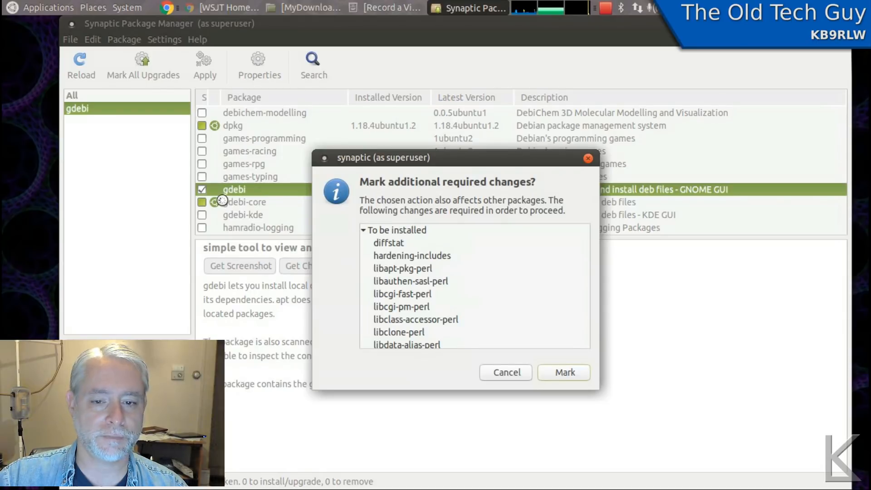
mouse_move(429, 227)
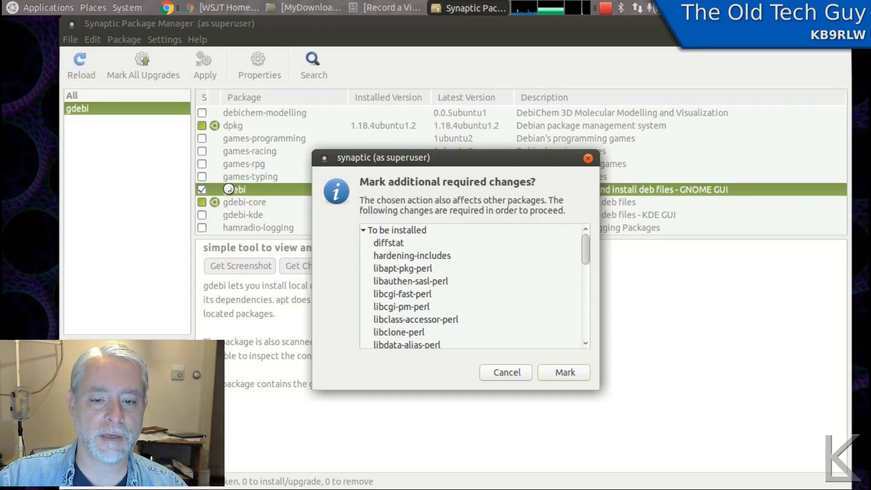
mouse_move(437, 333)
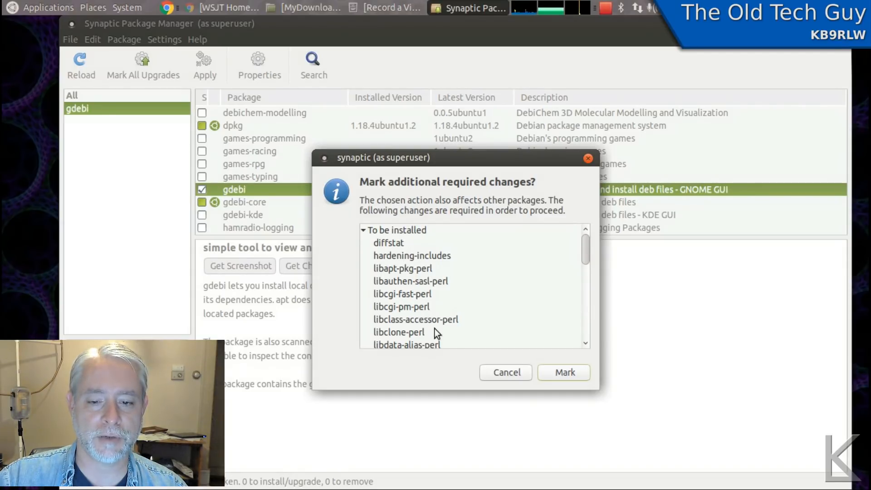
mouse_move(552, 353)
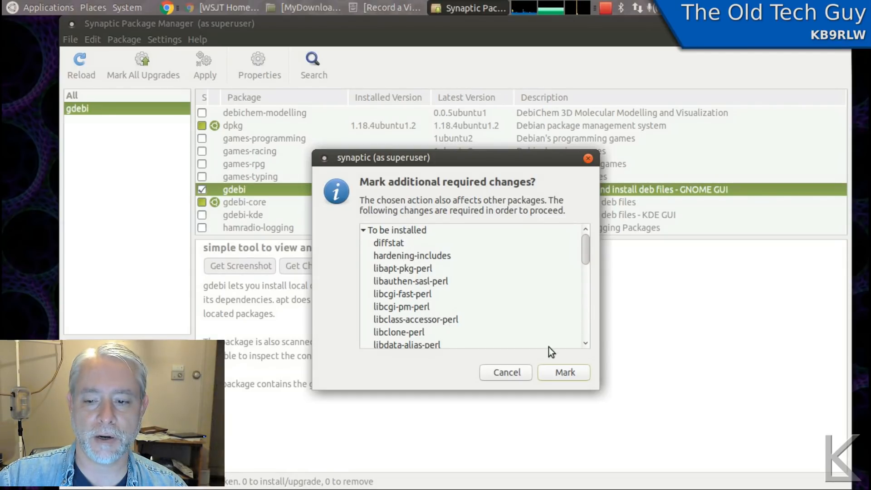
mouse_move(396, 262)
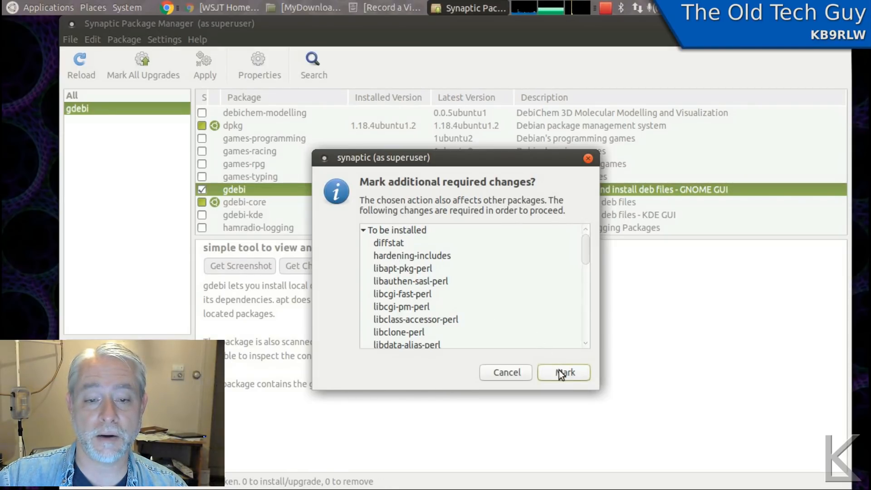
Step: Accept the additional required packages, queuing 33 packages (8442 kB) for installation
left_click(564, 372)
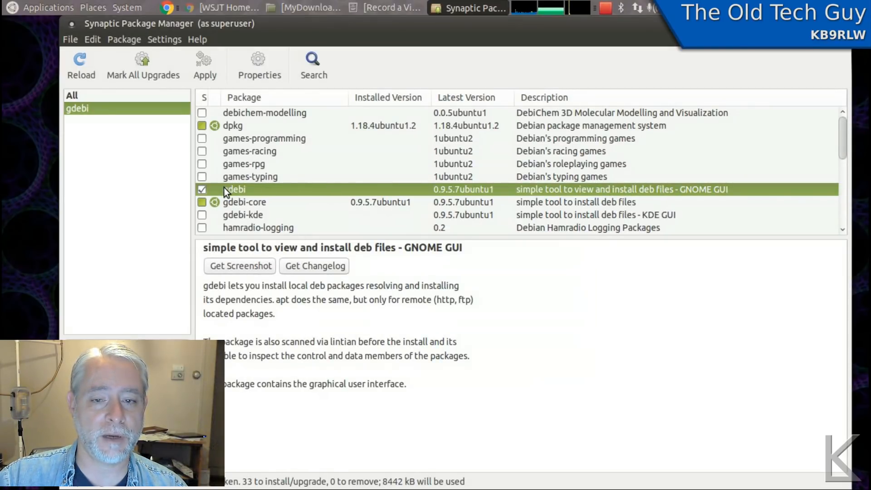
mouse_move(247, 198)
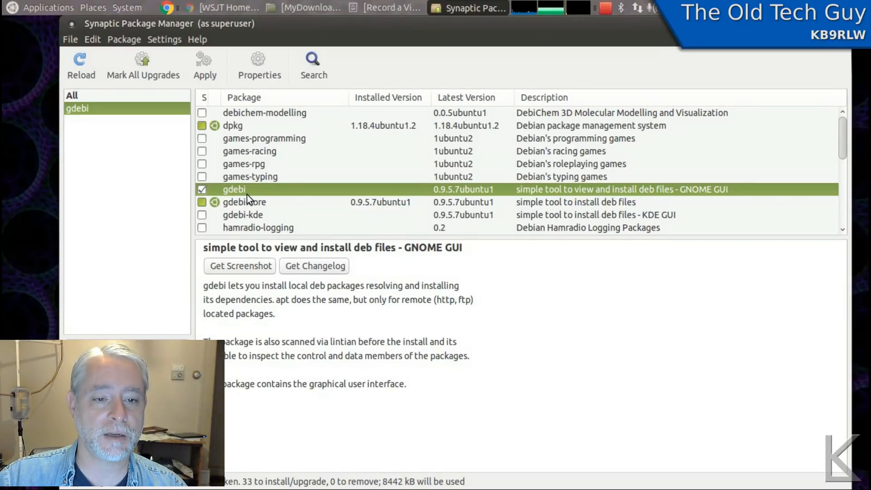
Step: Search for 'wsjt' and mark wsjtx 1.1.r3496-3, raising the queue to 34 packages
left_click(314, 63)
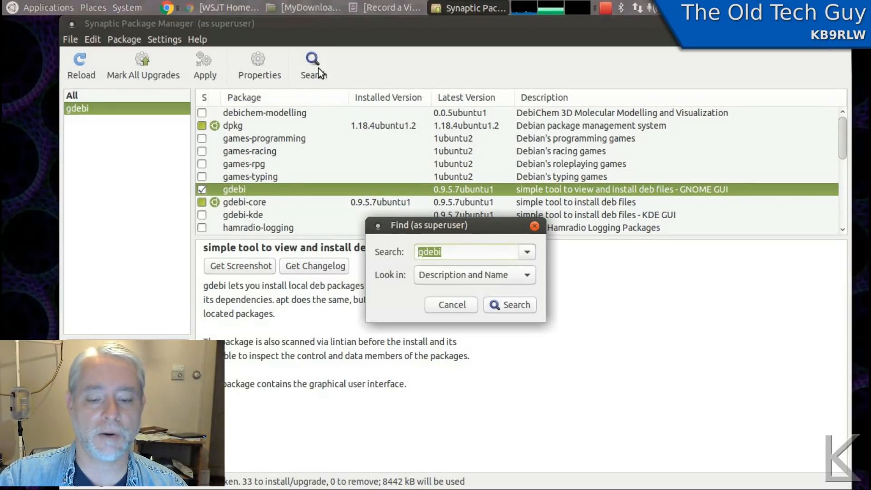
type("wsjt")
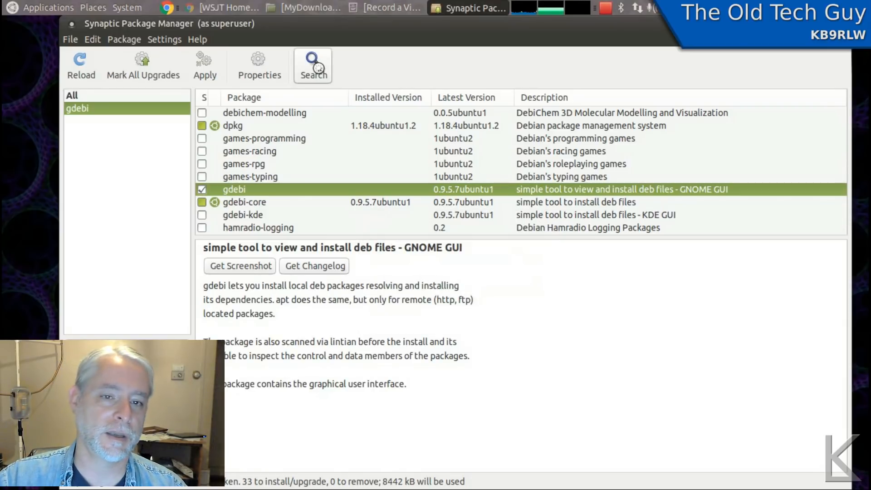
left_click(313, 63)
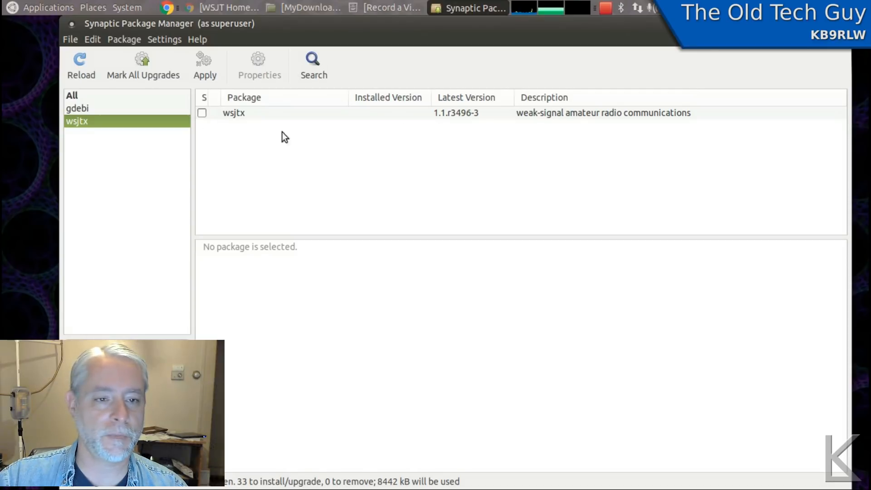
left_click(201, 113)
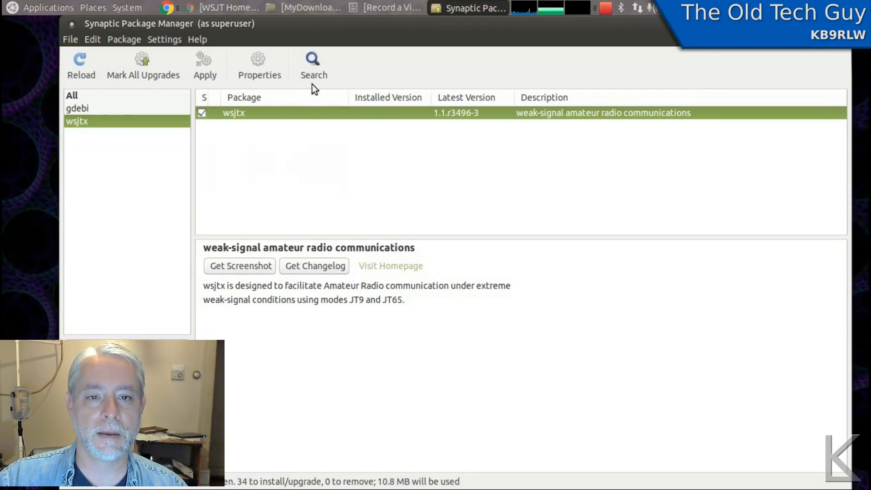
mouse_move(233, 123)
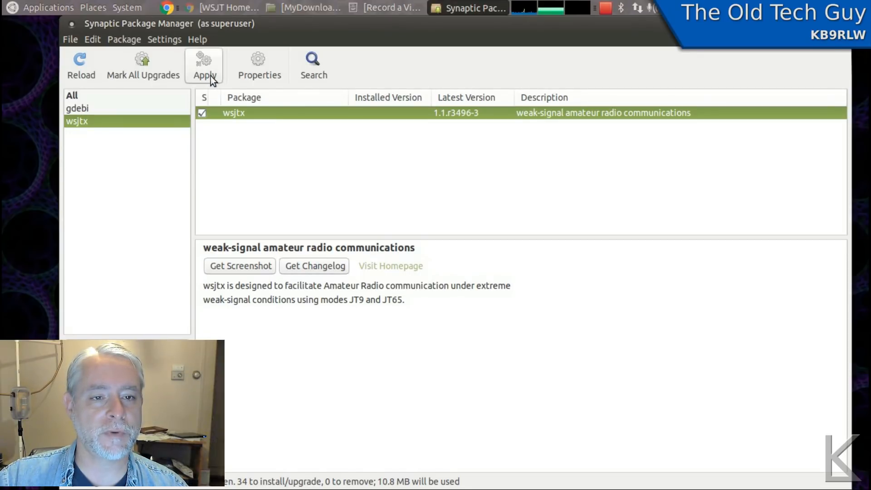
Step: Apply the pending changes and confirm the summary so the 34 queued packages start installing
left_click(204, 63)
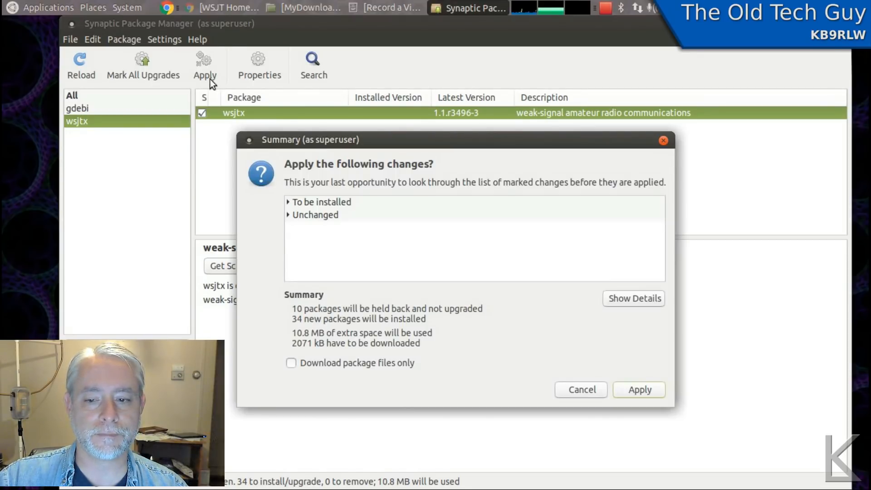
mouse_move(350, 310)
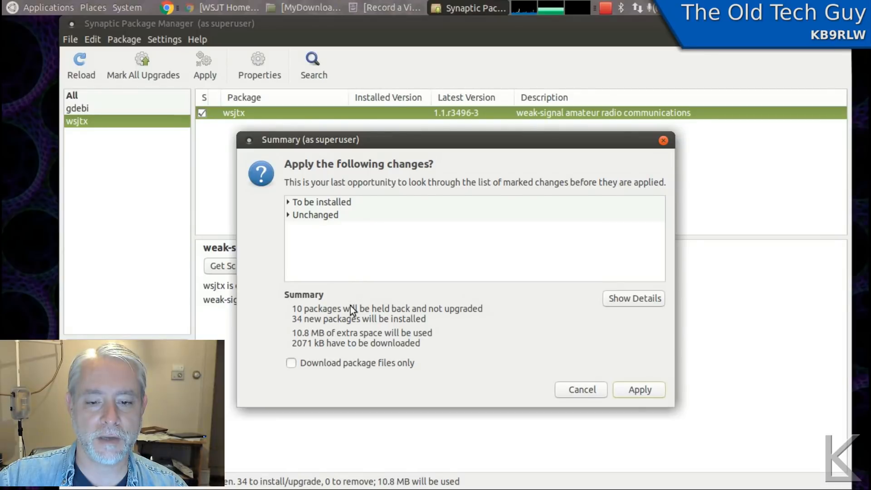
mouse_move(377, 322)
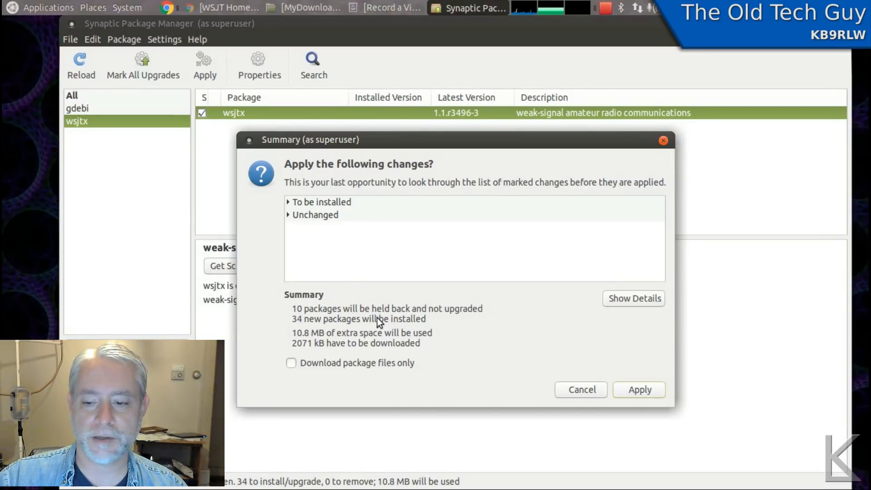
left_click(639, 390)
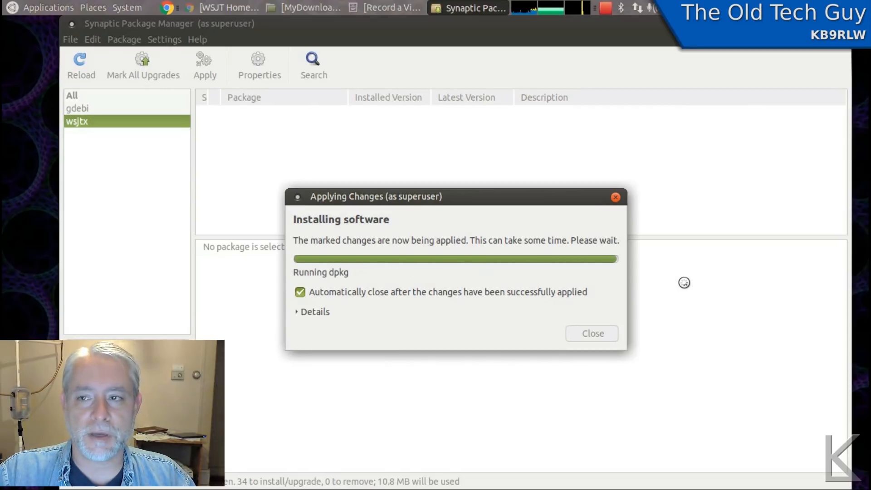
Step: Let the Applying Changes dialog finish so wsjtx shows installed version 1.1.r3496-3
left_click(591, 333)
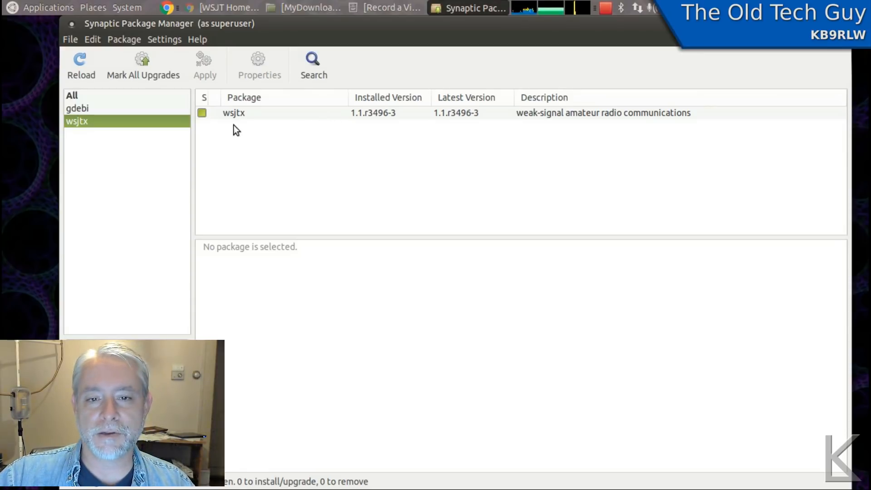
mouse_move(299, 123)
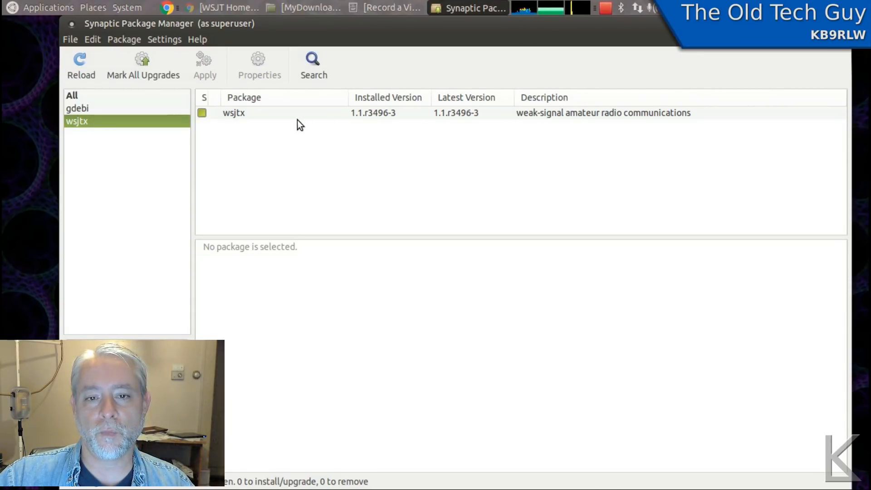
mouse_move(535, 131)
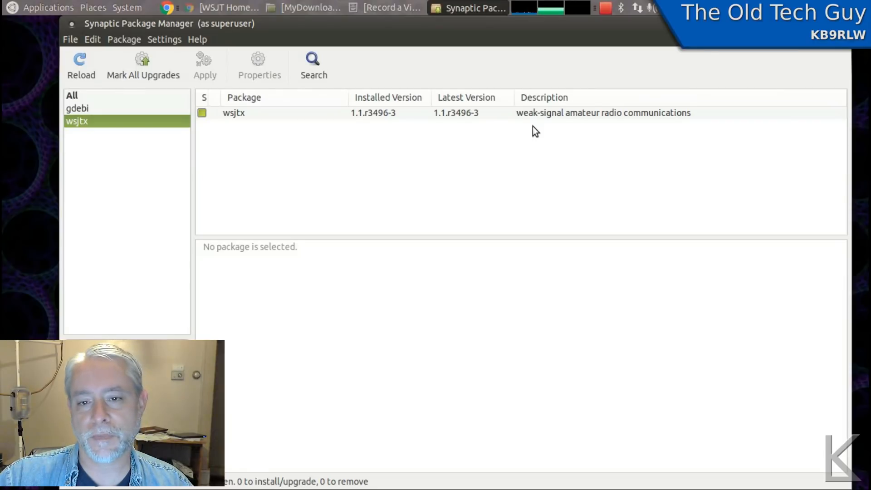
mouse_move(467, 143)
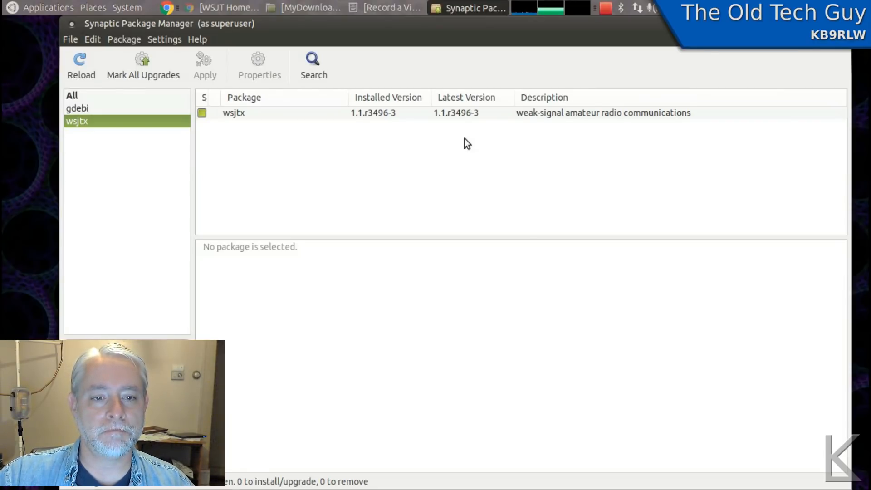
mouse_move(242, 117)
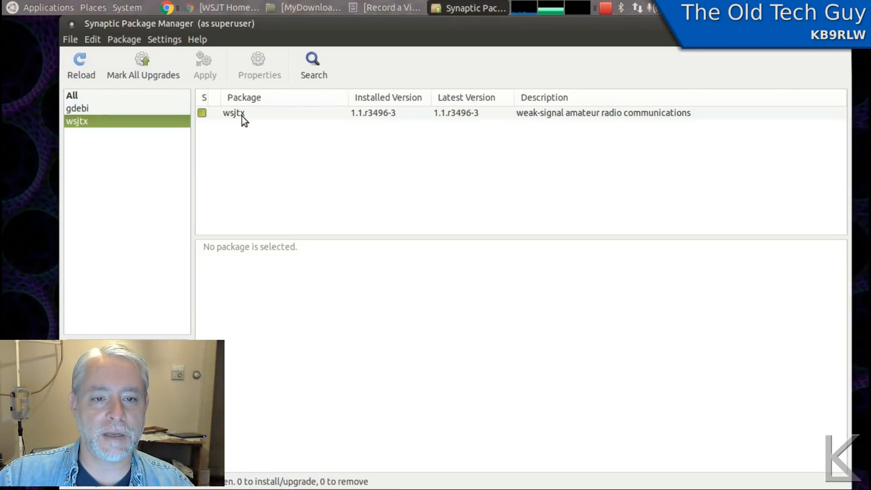
mouse_move(364, 121)
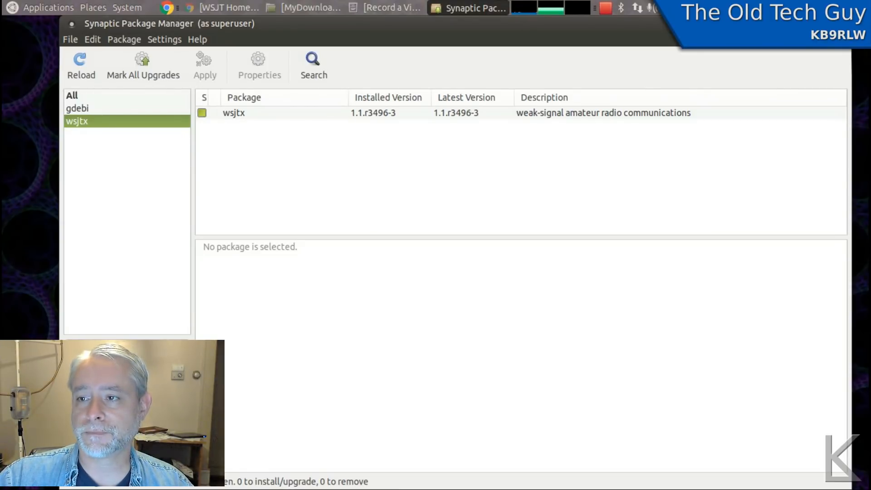
Step: Launch WSJT-X v1.1 from Applications > Hamradio, check the Decode menu, close it and return to the WSJT home page
left_click(48, 7)
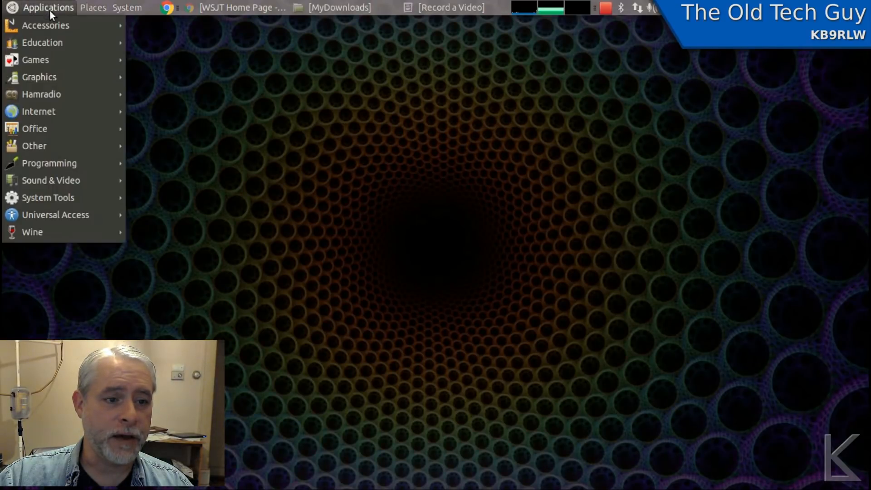
left_click(175, 273)
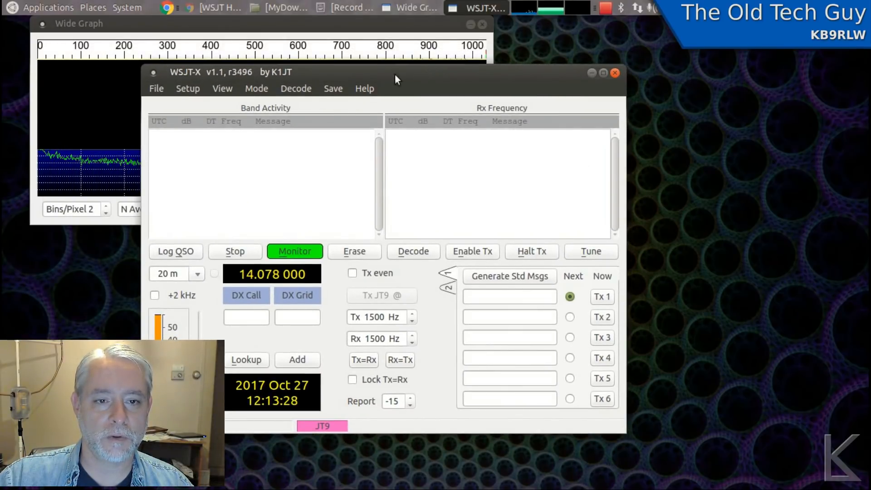
left_click(296, 88)
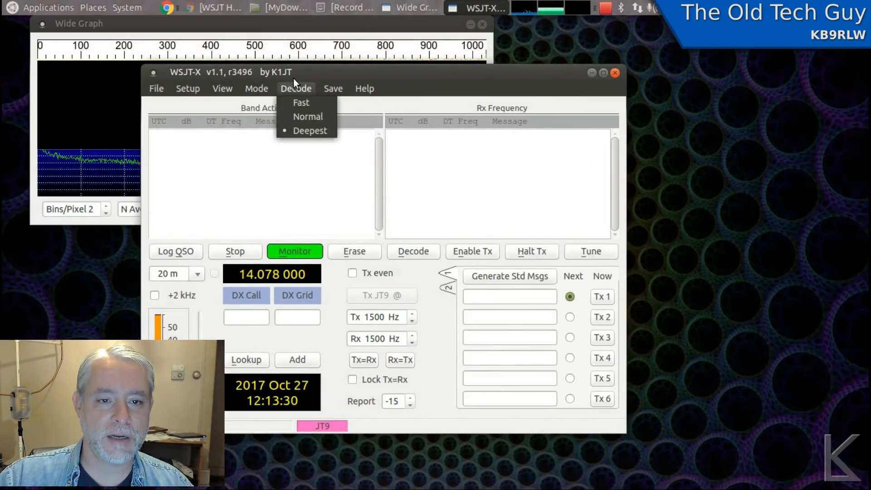
left_click(256, 88)
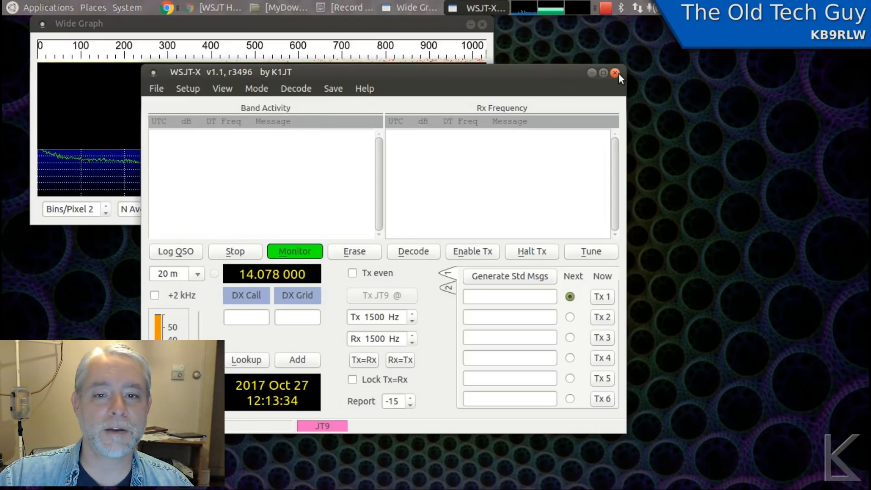
left_click(615, 72)
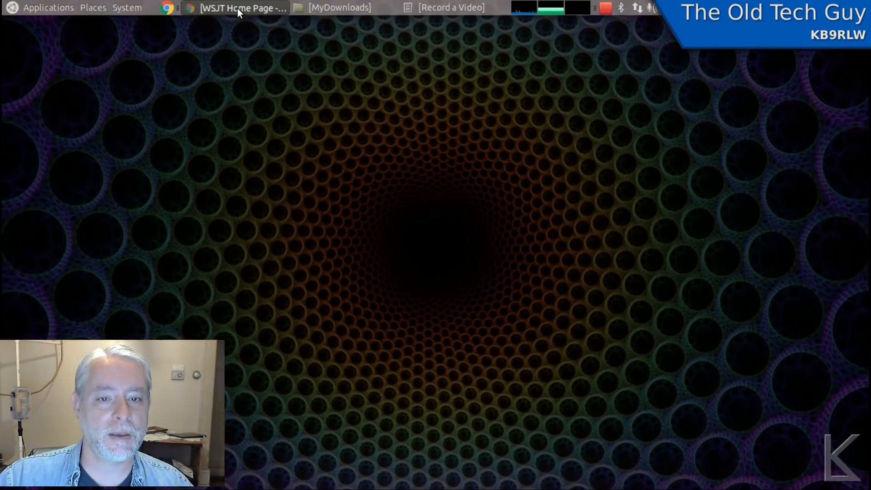
left_click(242, 8)
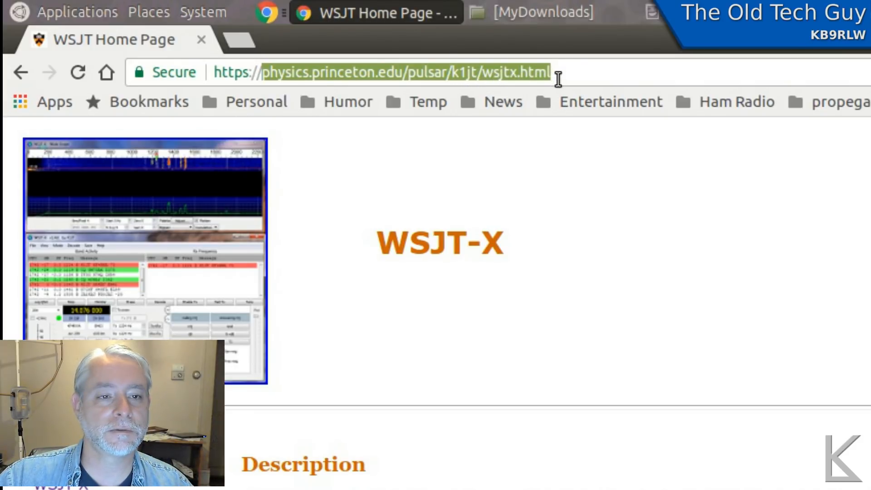
Step: Scroll the WSJT home page down to the Linux downloads section listing WSJT-X 1.7.0 packages
scroll("down", 3)
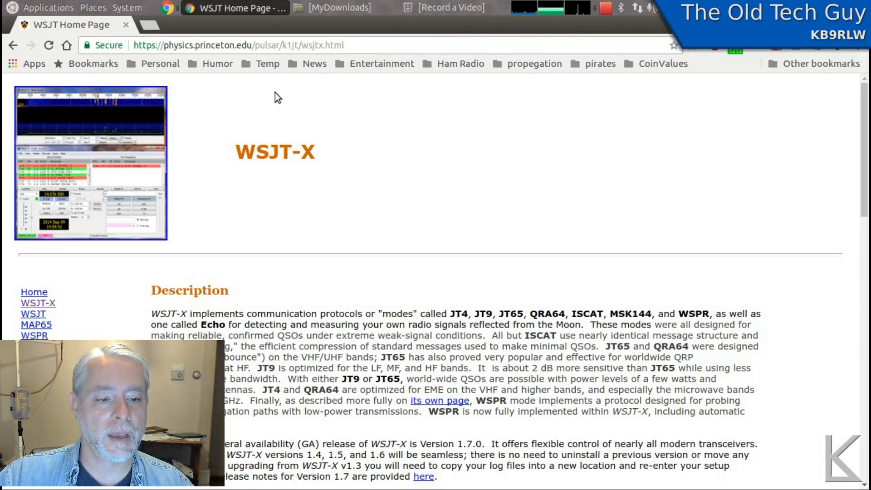
scroll("down", 3)
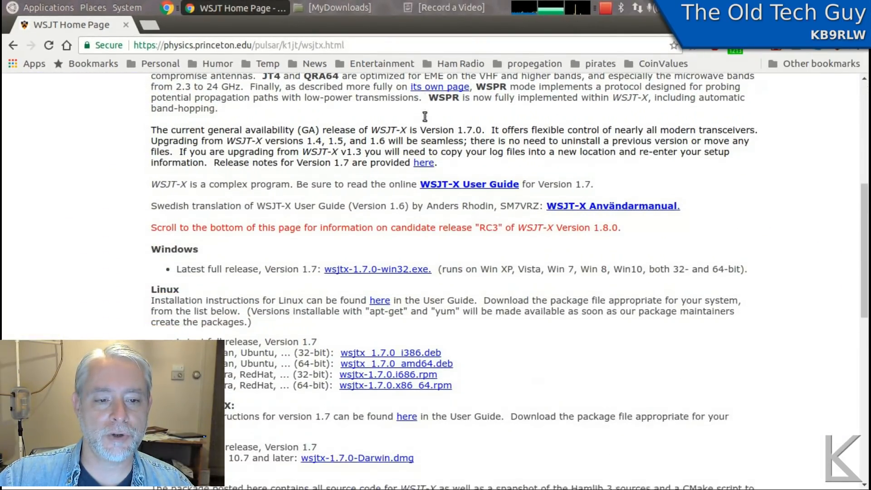
scroll("down", 3)
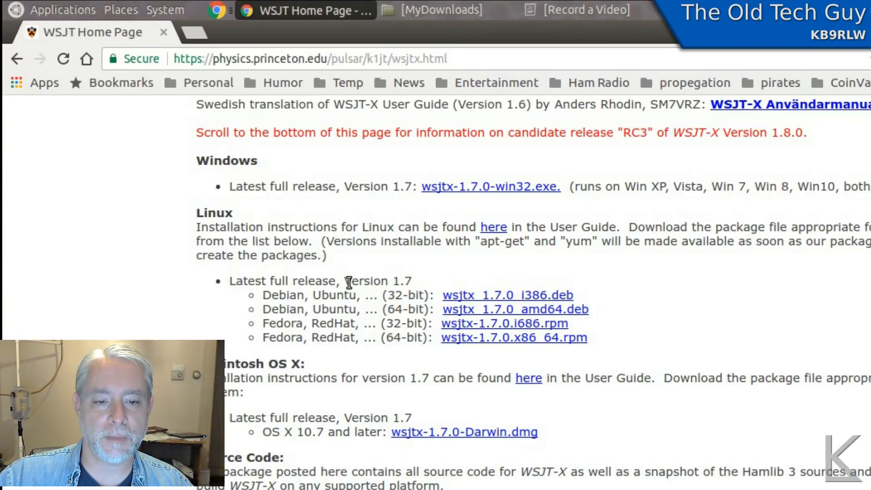
mouse_move(506, 303)
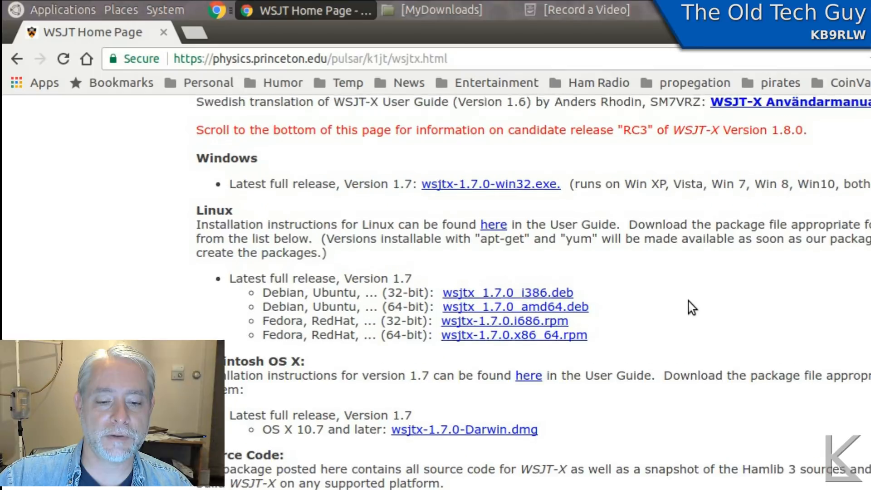
Step: Scroll further to the WSJT-X 1.8.0-rc3 candidate section with its Linux .deb packages
scroll("down", 3)
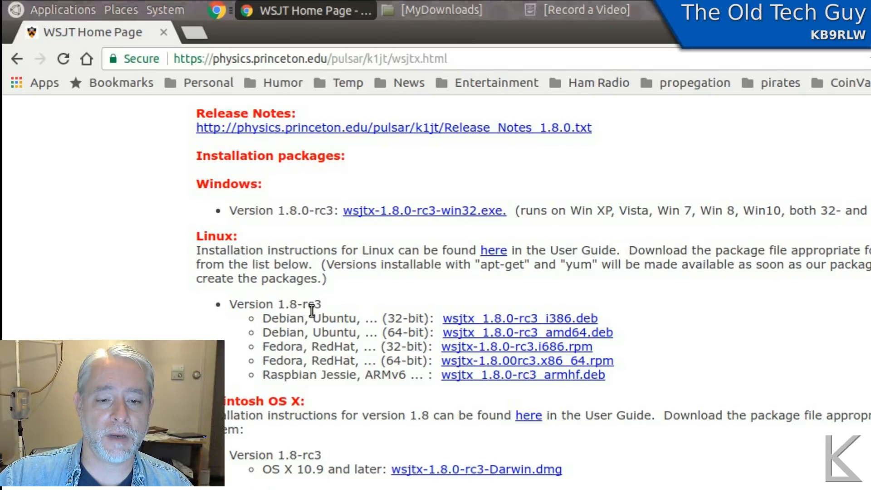
mouse_move(354, 309)
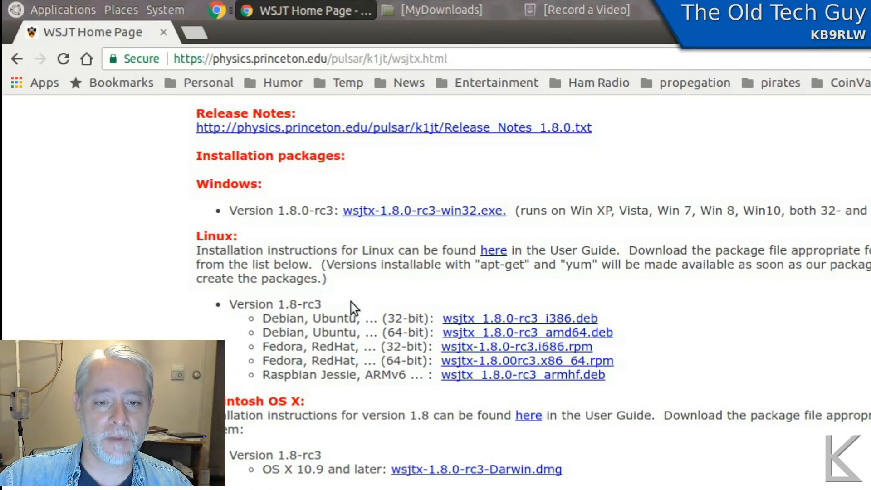
mouse_move(420, 305)
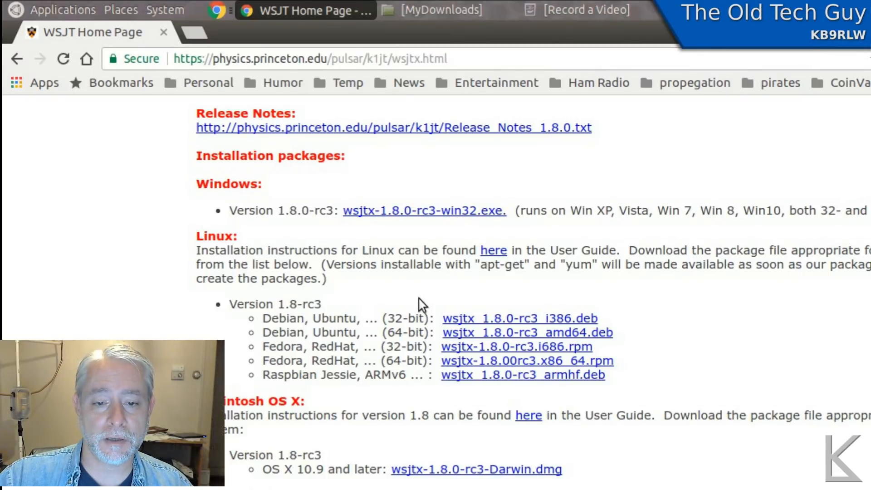
mouse_move(712, 313)
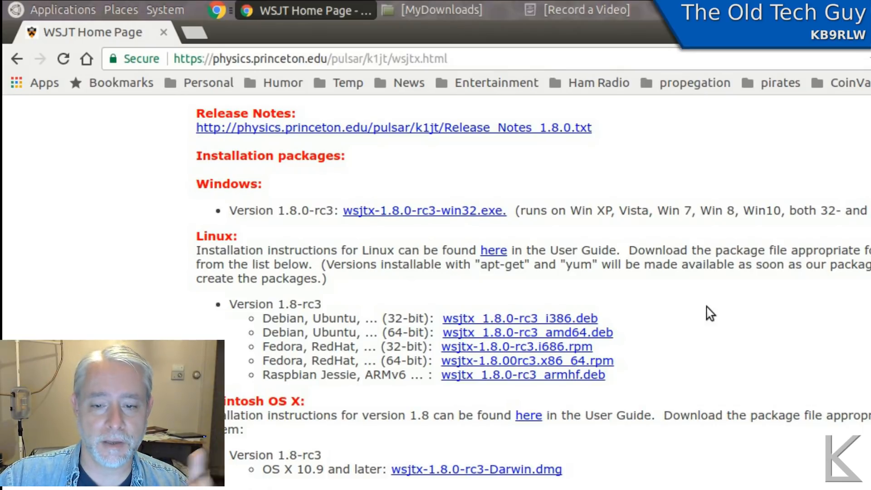
mouse_move(636, 345)
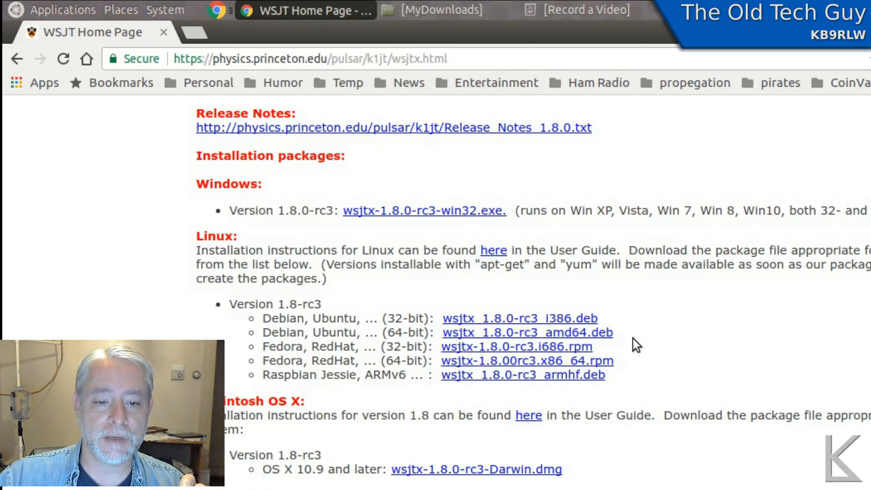
mouse_move(366, 325)
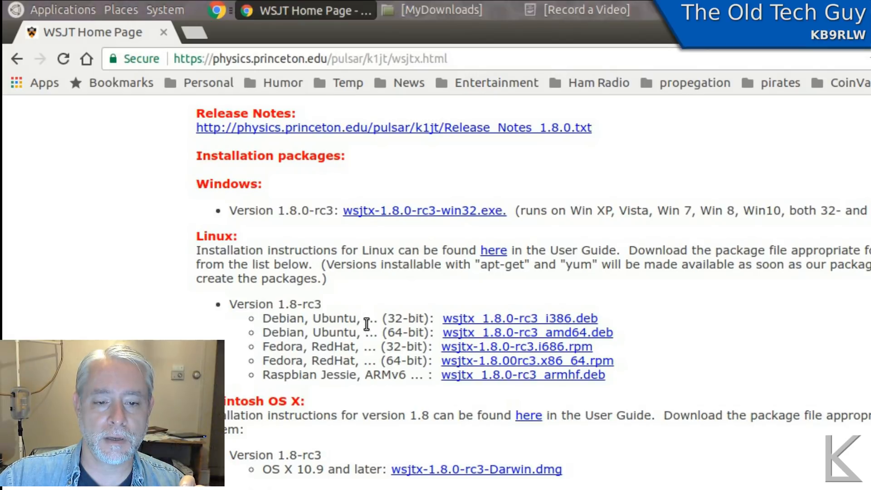
mouse_move(581, 336)
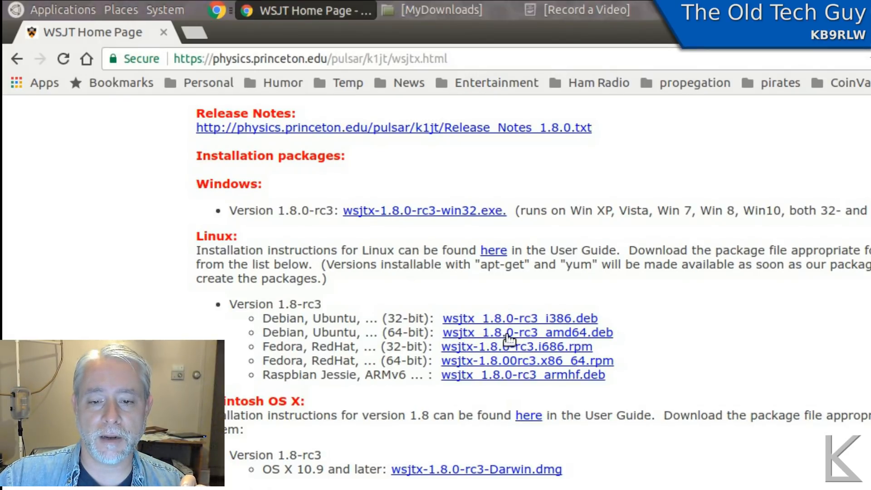
mouse_move(592, 340)
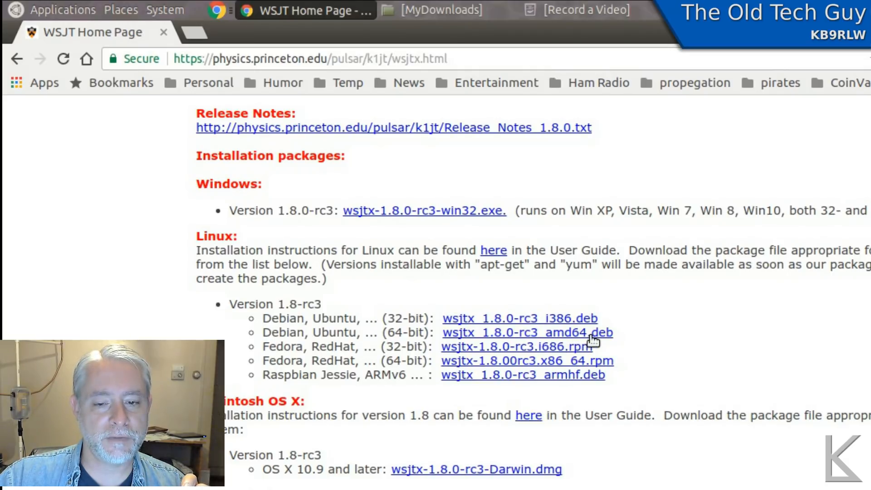
mouse_move(576, 324)
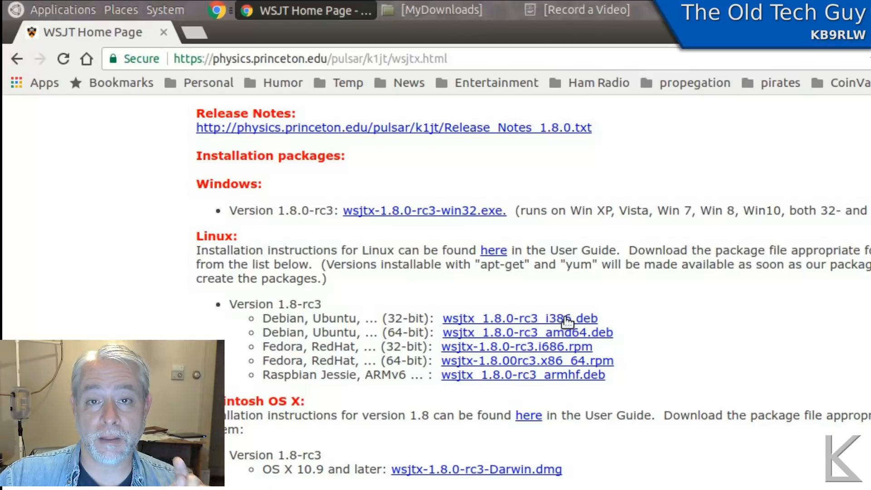
mouse_move(578, 345)
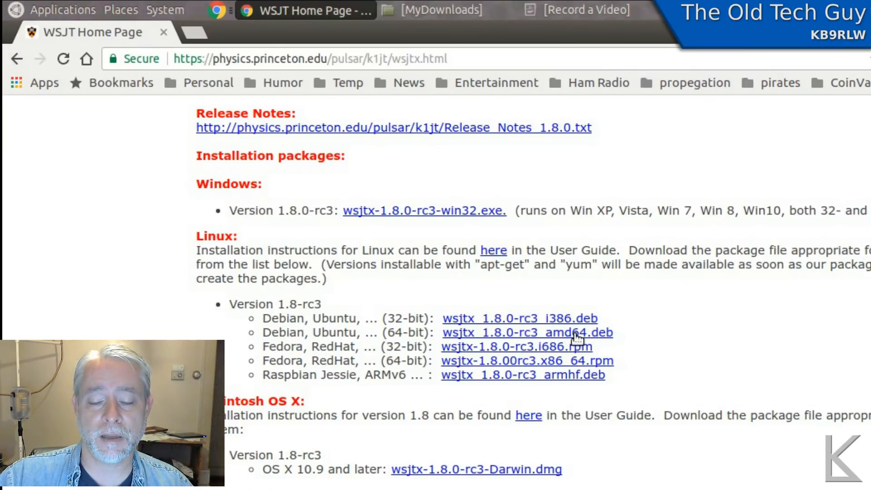
mouse_move(611, 350)
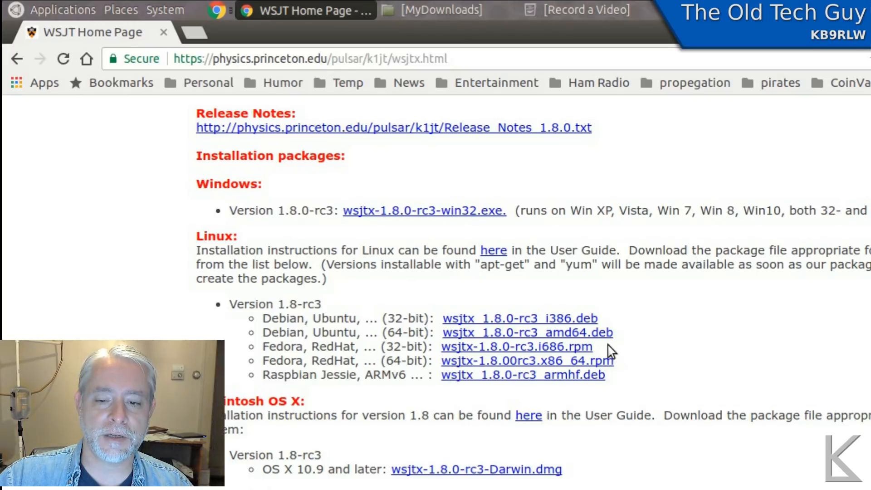
mouse_move(617, 343)
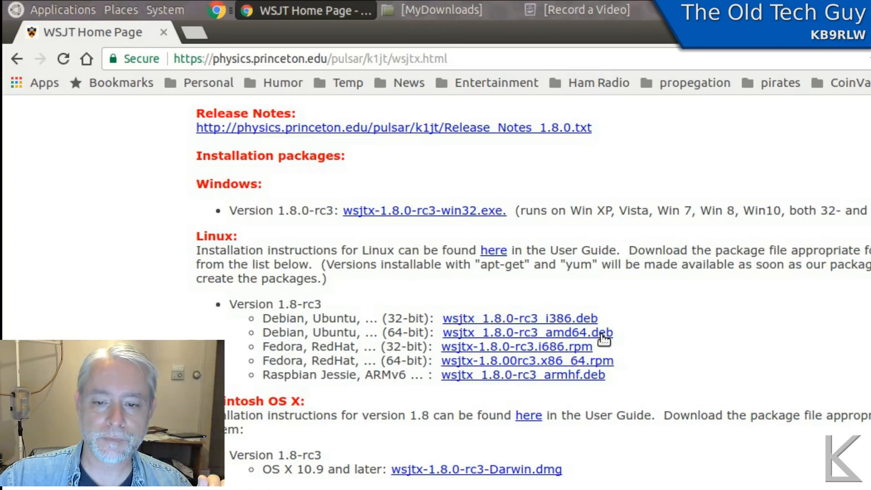
mouse_move(671, 327)
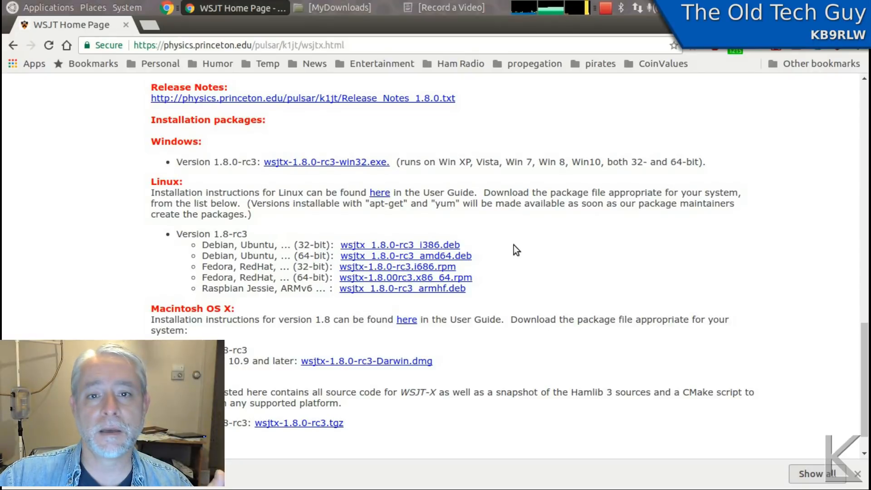
Step: Bring up the Caja MyDownloads folder showing wsjtx_1.8.0-rc3_amd64.deb beside wsjtx_1.7.0_amd64.deb
left_click(330, 7)
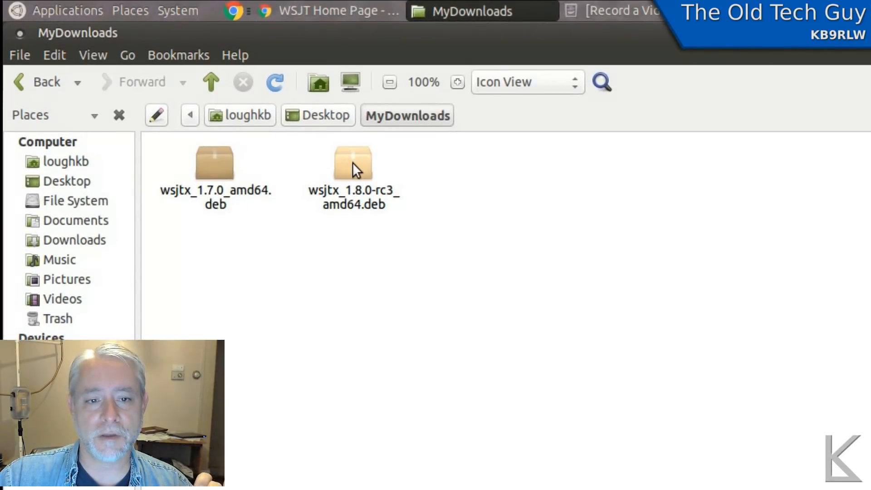
mouse_move(380, 211)
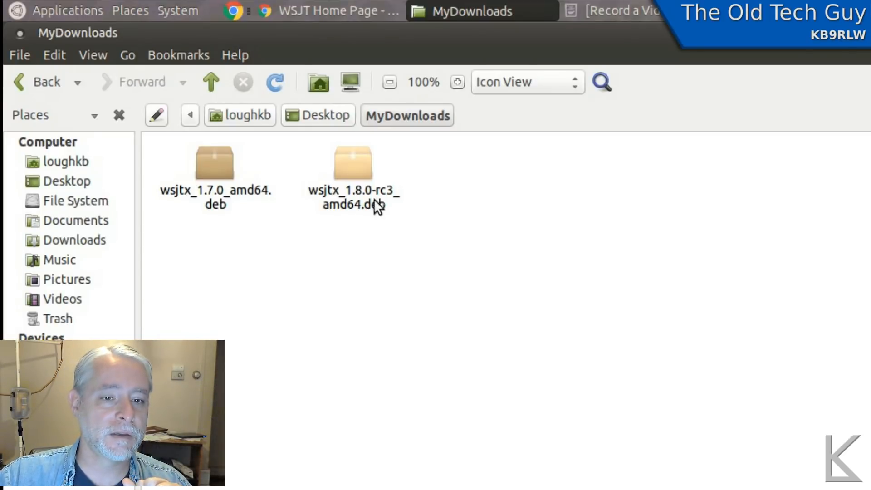
Step: Load wsjtx_1.8.0-rc3_amd64.deb in GDebi, dismiss the older-version notice and start Install Package
right_click(352, 164)
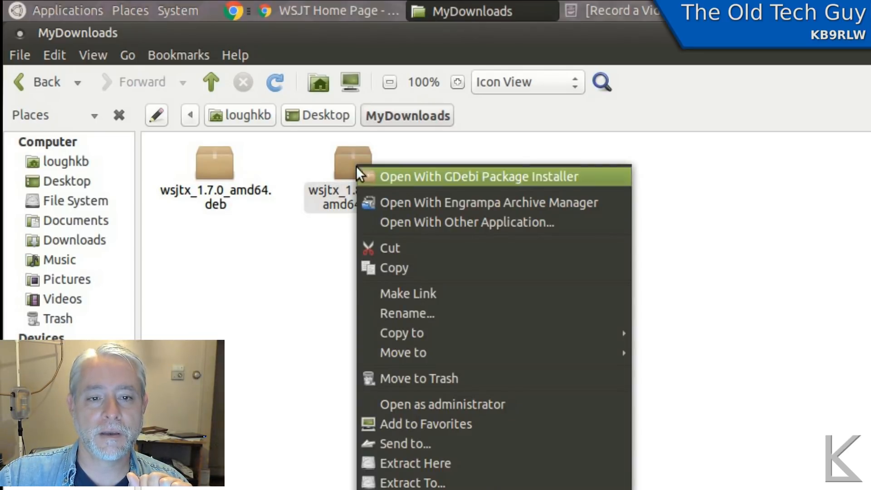
mouse_move(433, 190)
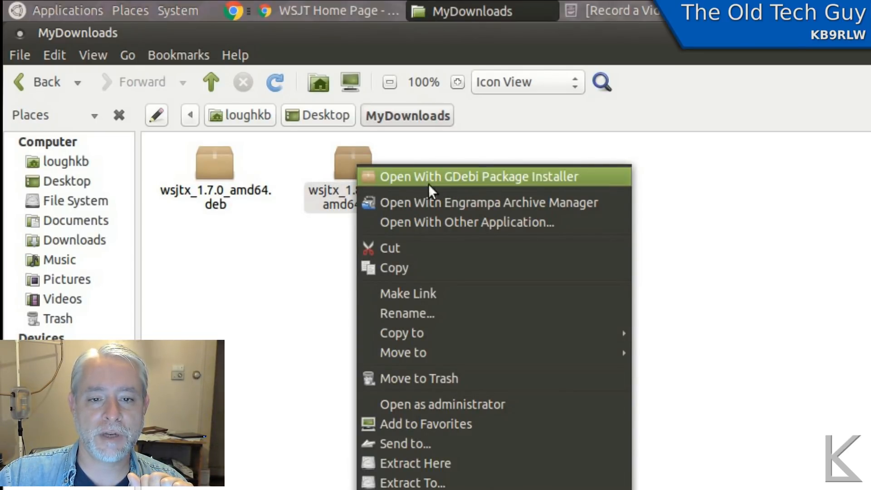
left_click(479, 176)
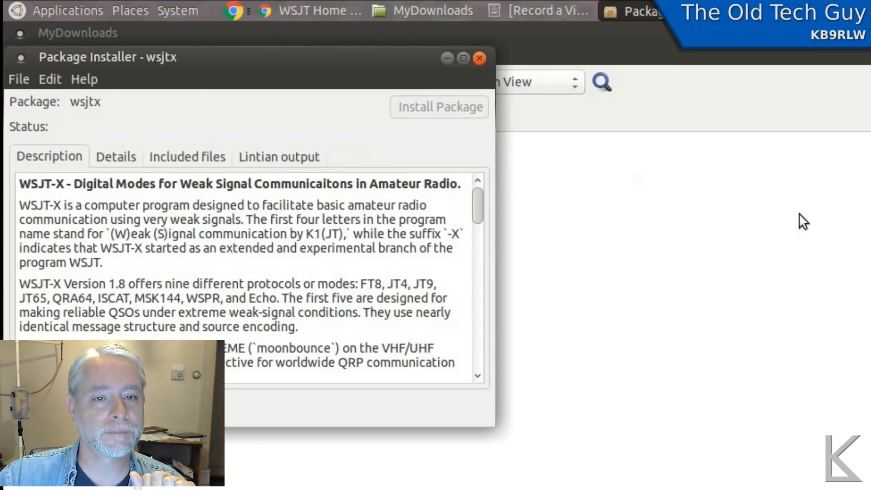
left_click(439, 107)
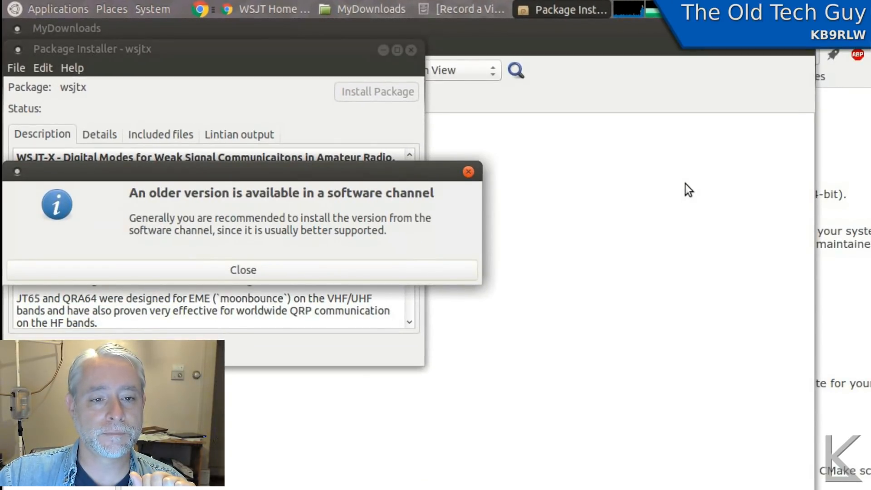
mouse_move(371, 216)
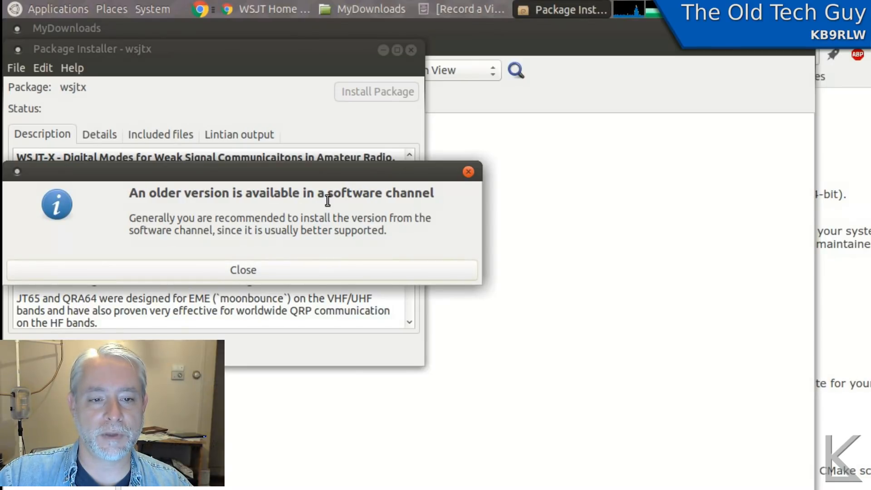
left_click(243, 269)
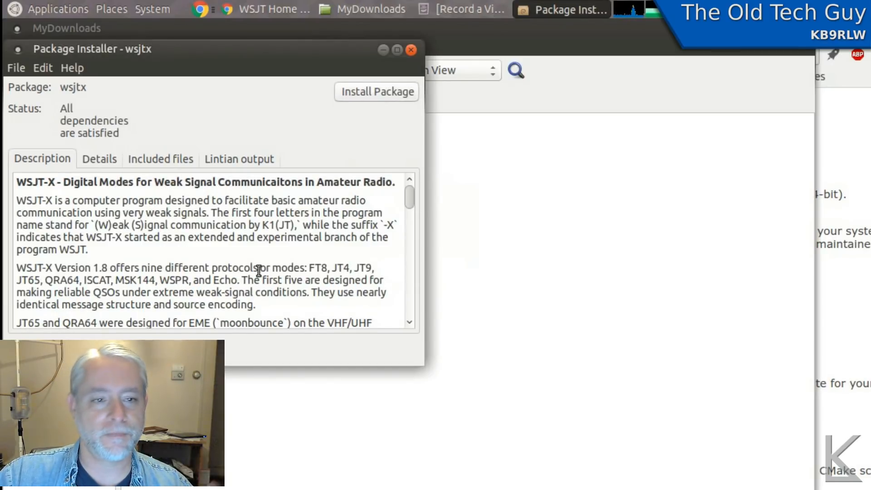
mouse_move(294, 123)
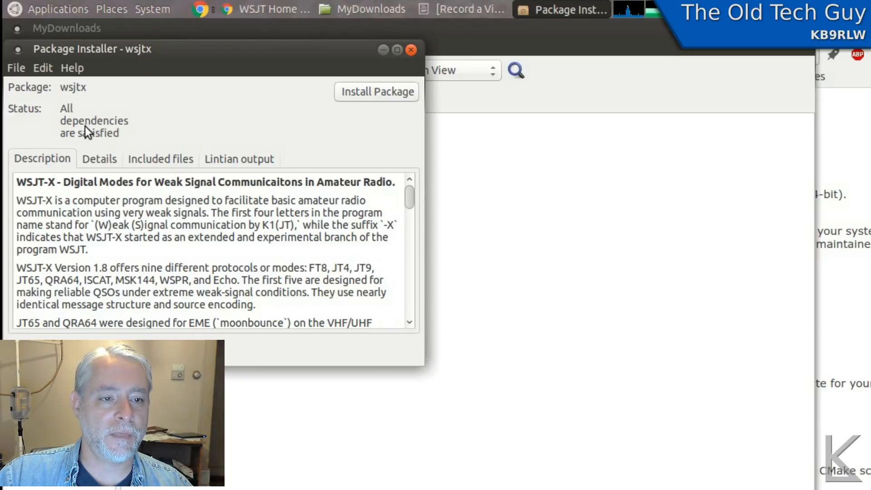
mouse_move(121, 136)
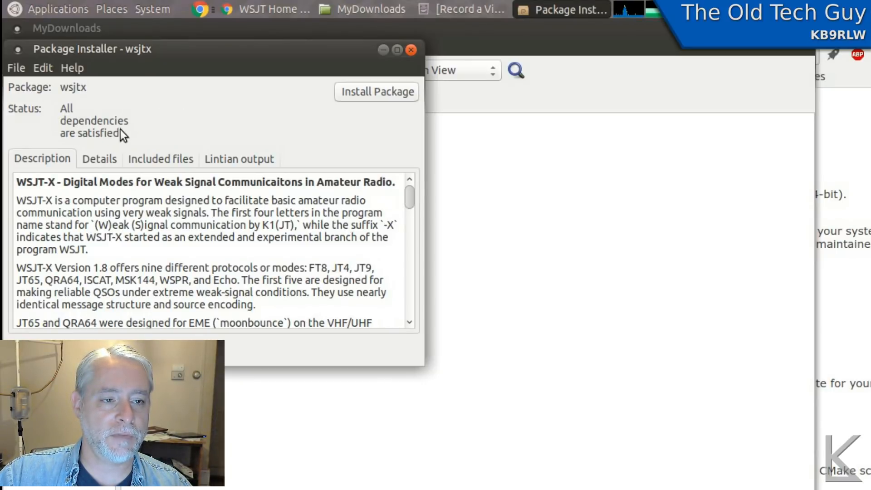
mouse_move(94, 114)
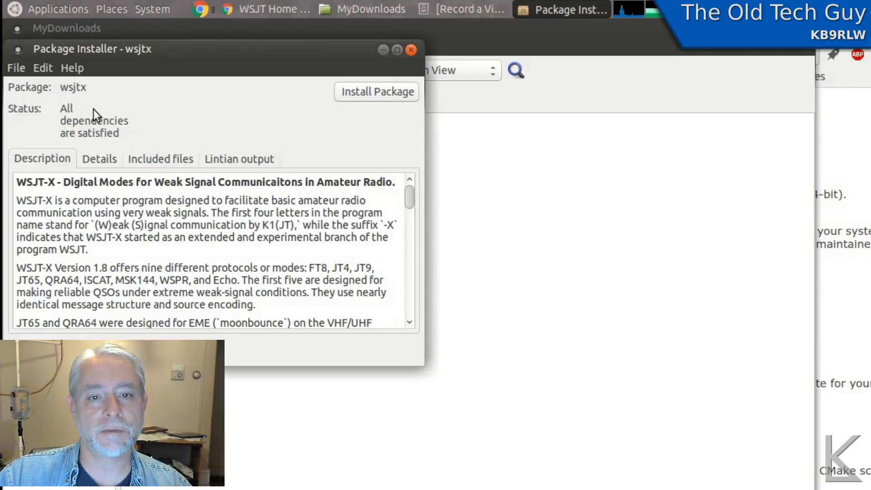
left_click(375, 92)
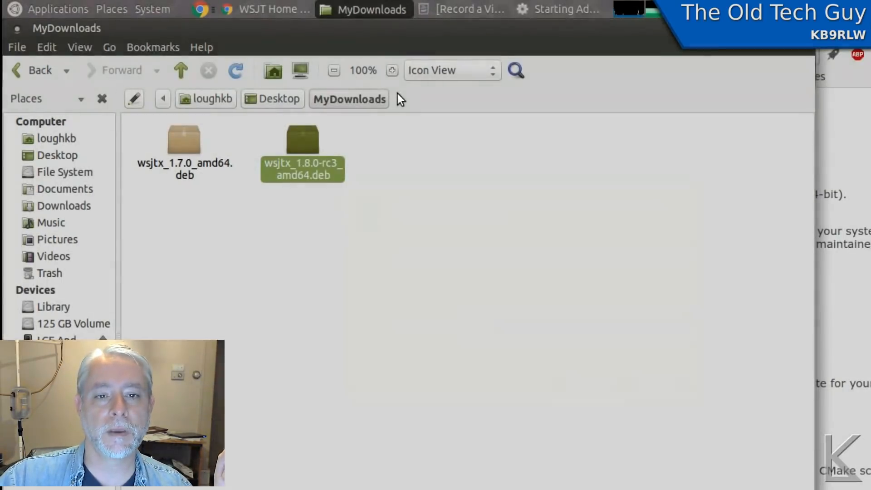
Step: Install the wsjtx 1.8.0-rc3 package from the superuser GDebi window and let it finish
double_click(302, 139)
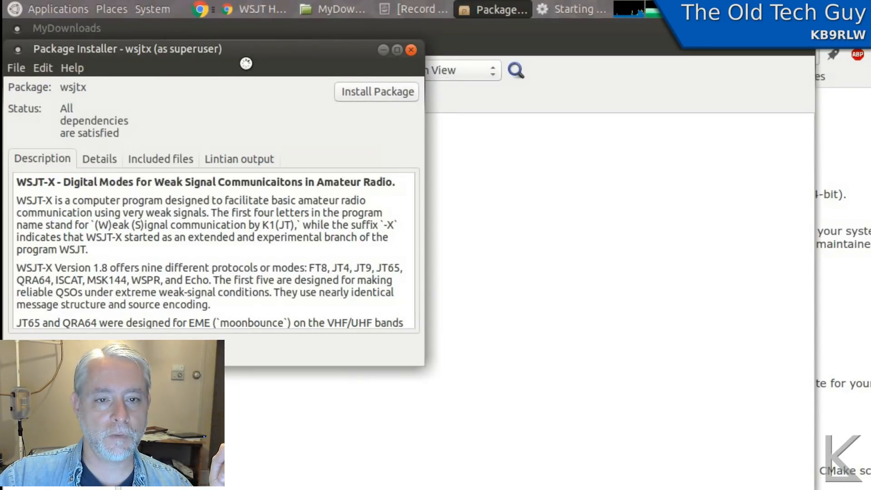
left_click(376, 91)
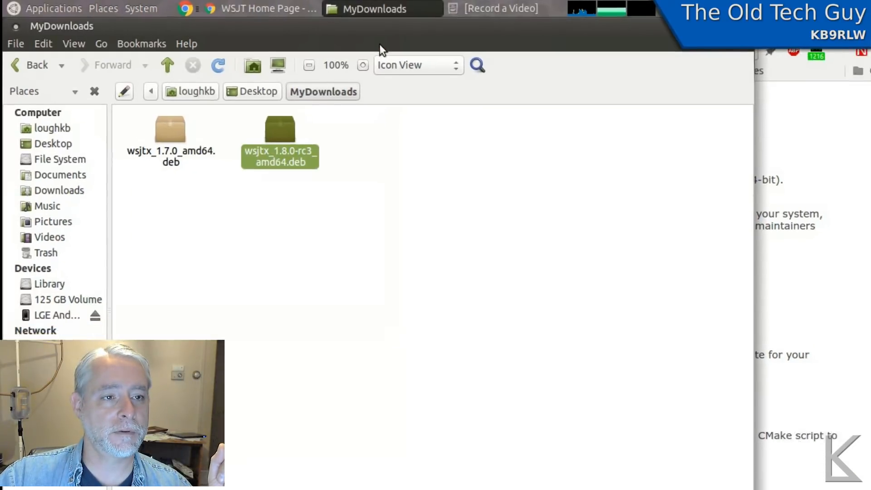
Step: Launch WSJT-X v1.8.0-rc3 from Applications > Hamradio and show its Mode menu listing FT8
left_click(48, 8)
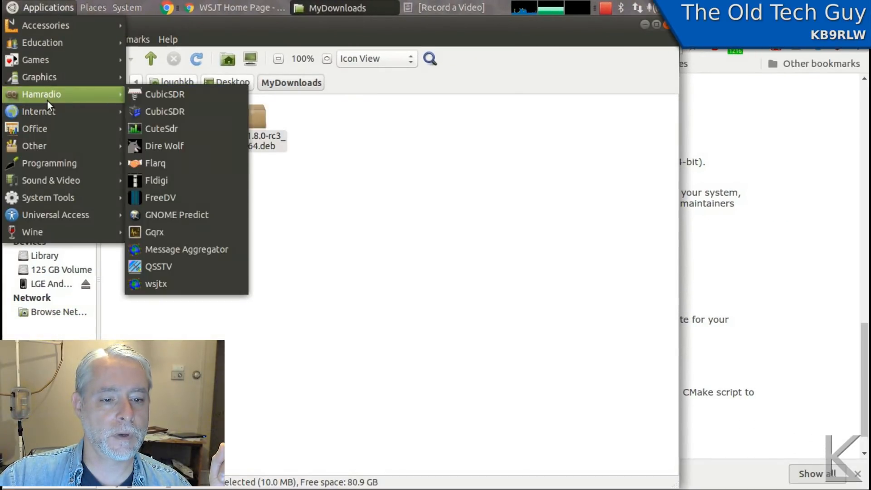
left_click(155, 283)
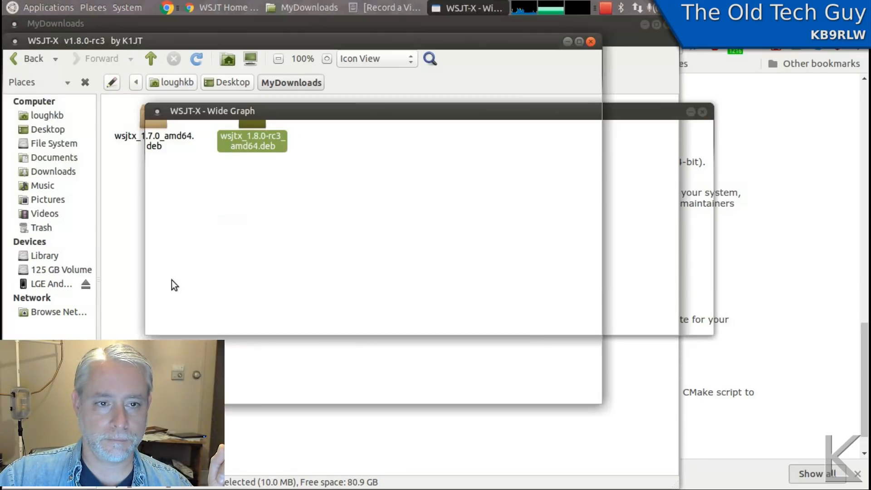
left_click(466, 8)
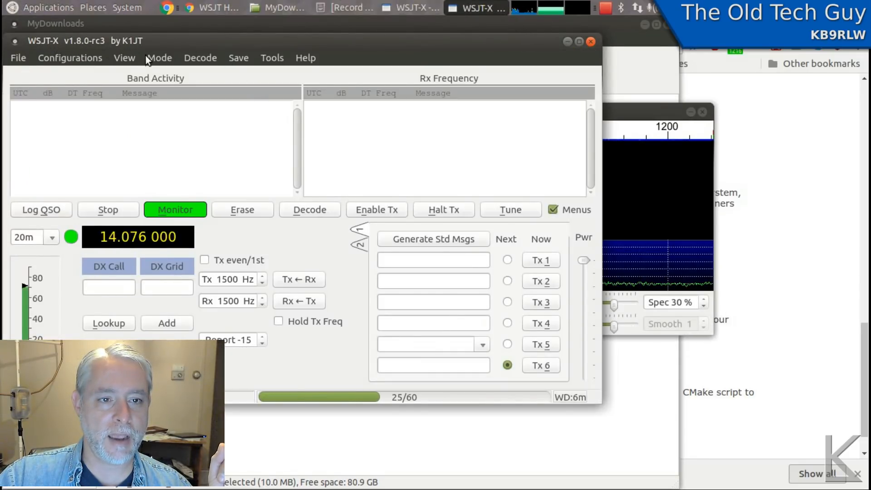
left_click(159, 57)
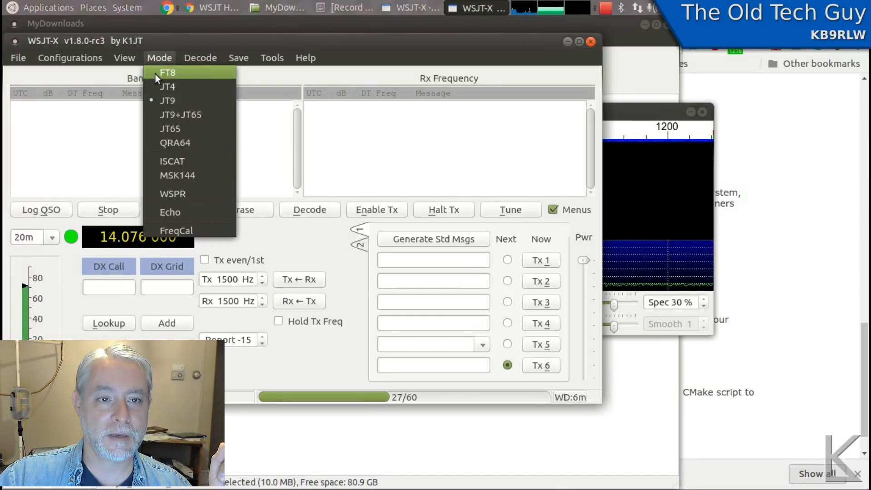